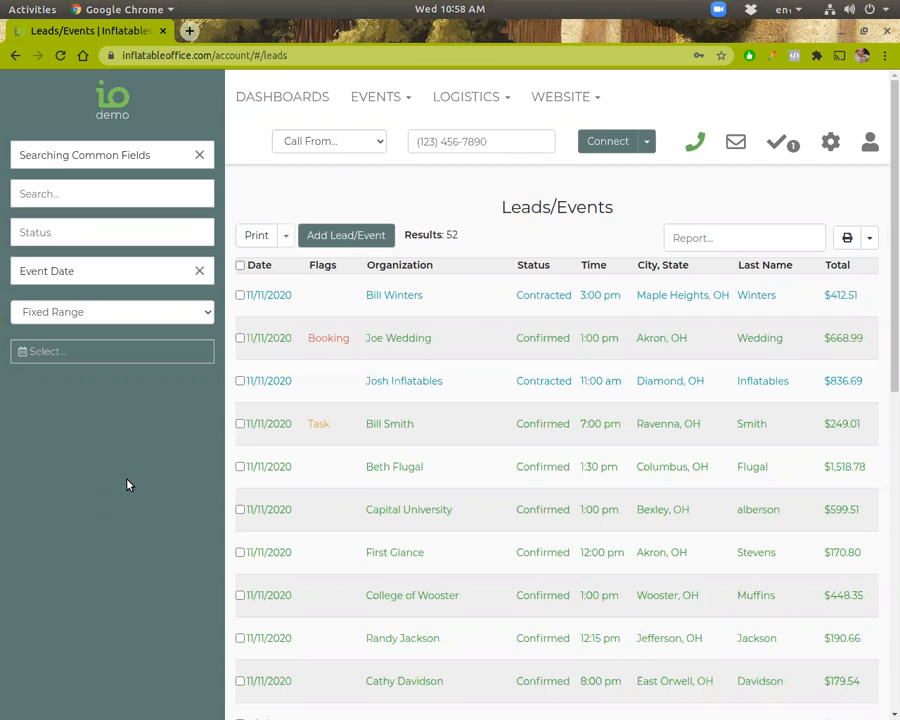
mouse_move(220, 360)
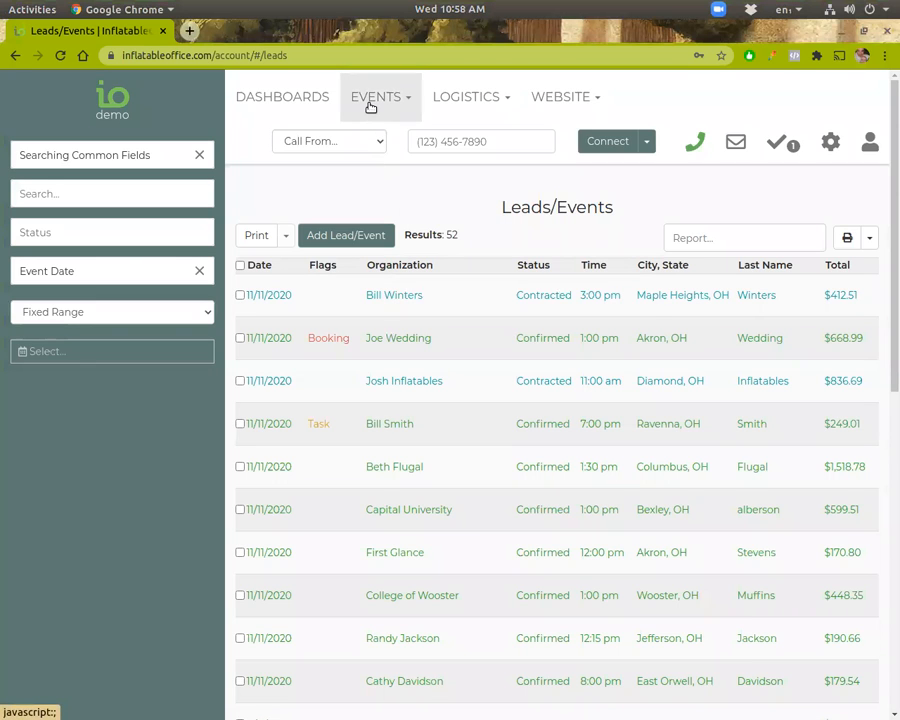
Filter the leads list to a fixed event date range of 10/07/2020–11/30/2020.
left_click(376, 96)
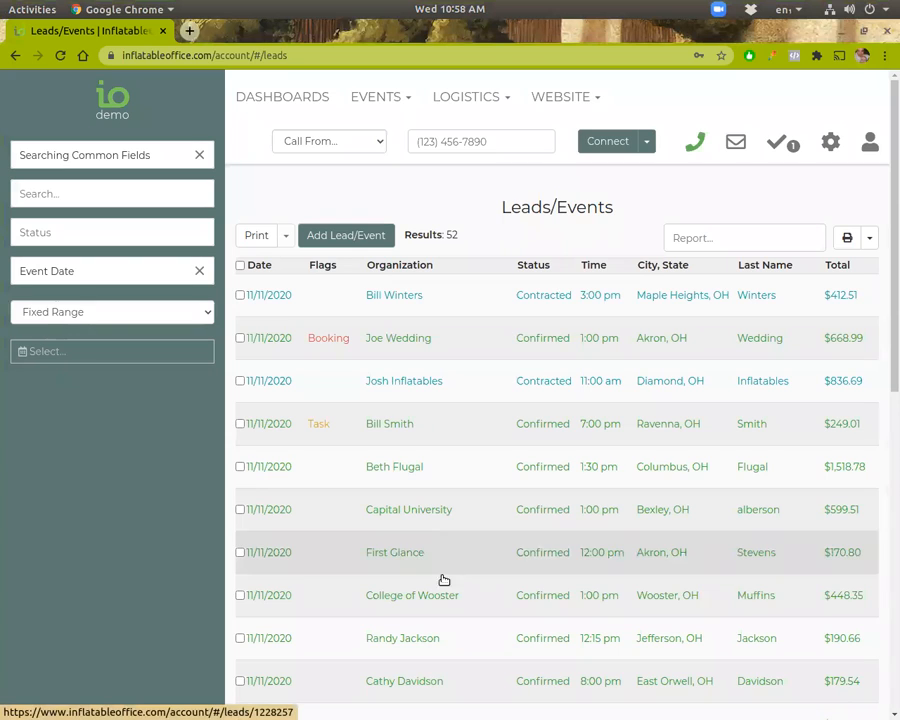
mouse_move(436, 596)
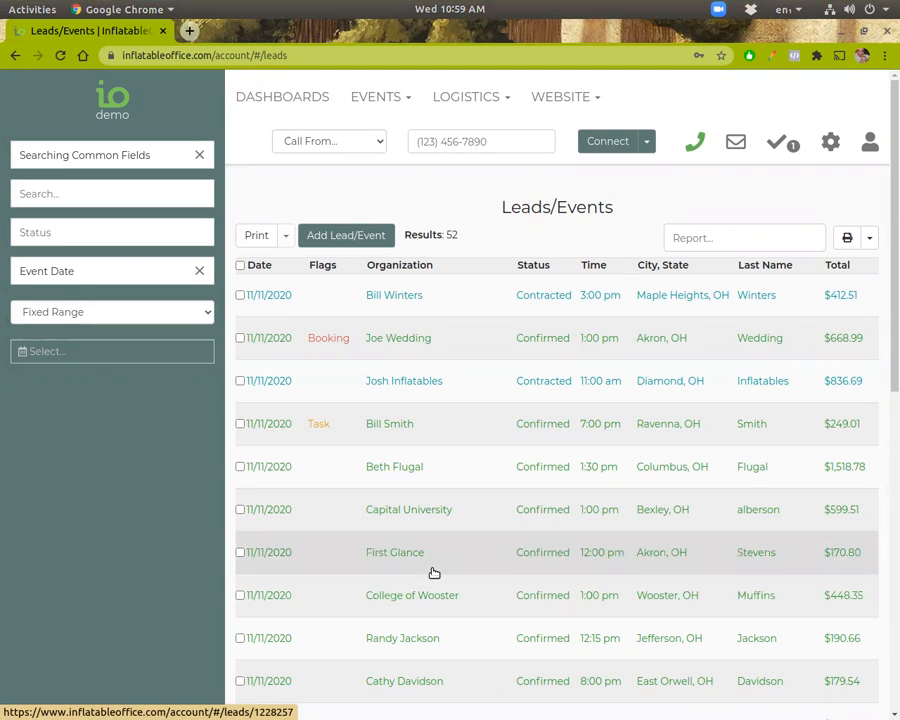
mouse_move(428, 544)
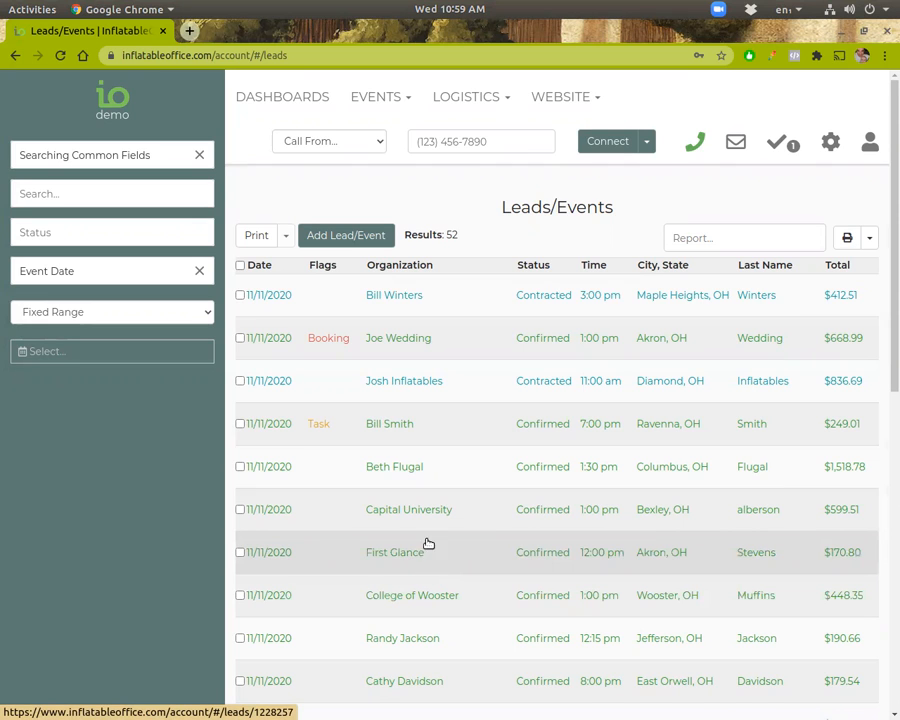
mouse_move(456, 402)
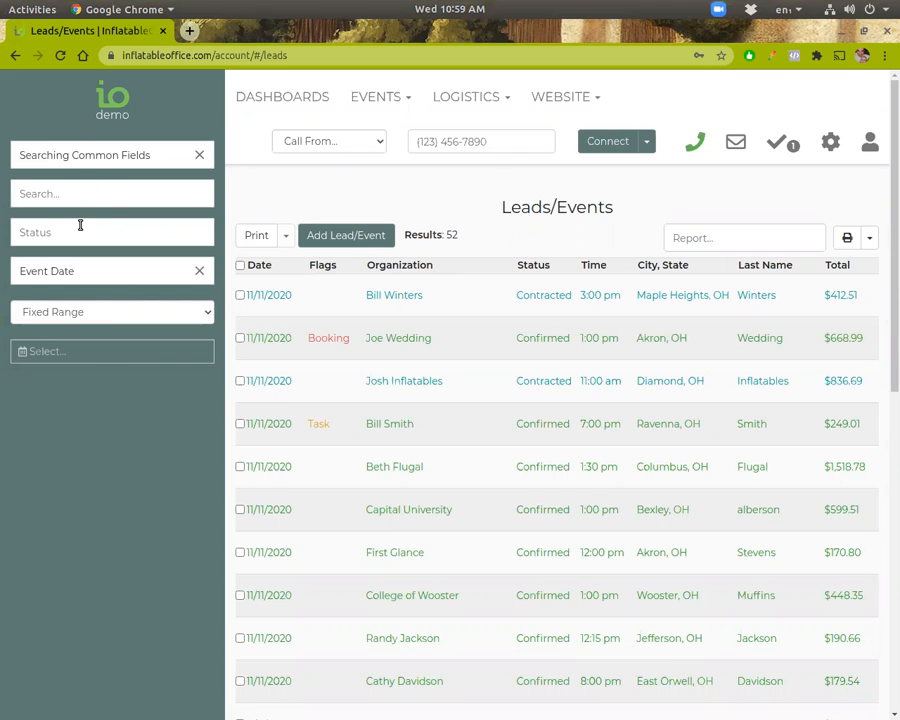
left_click(110, 312)
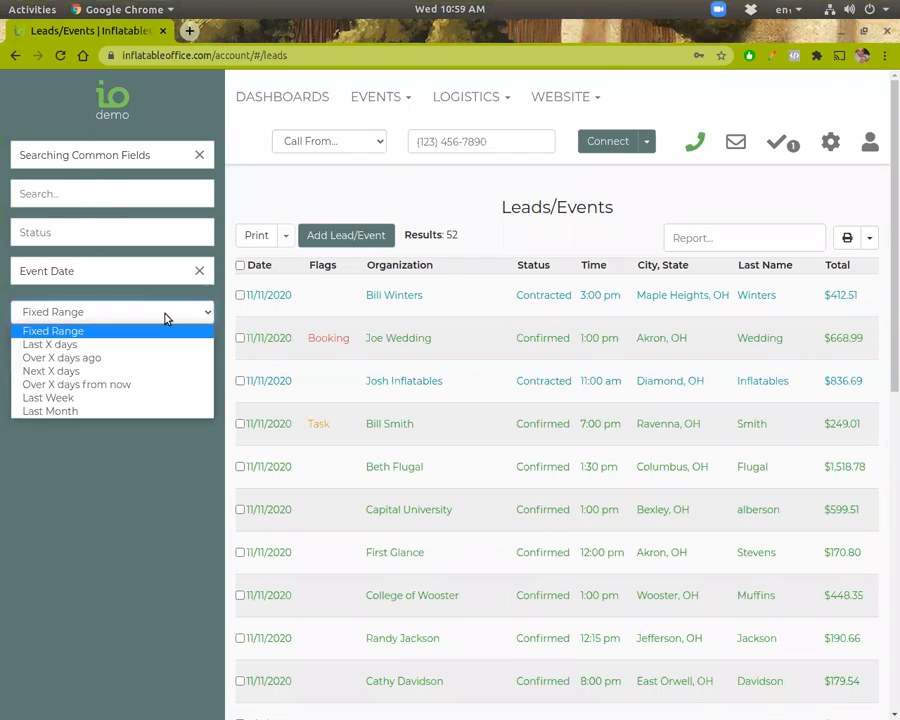
left_click(52, 330)
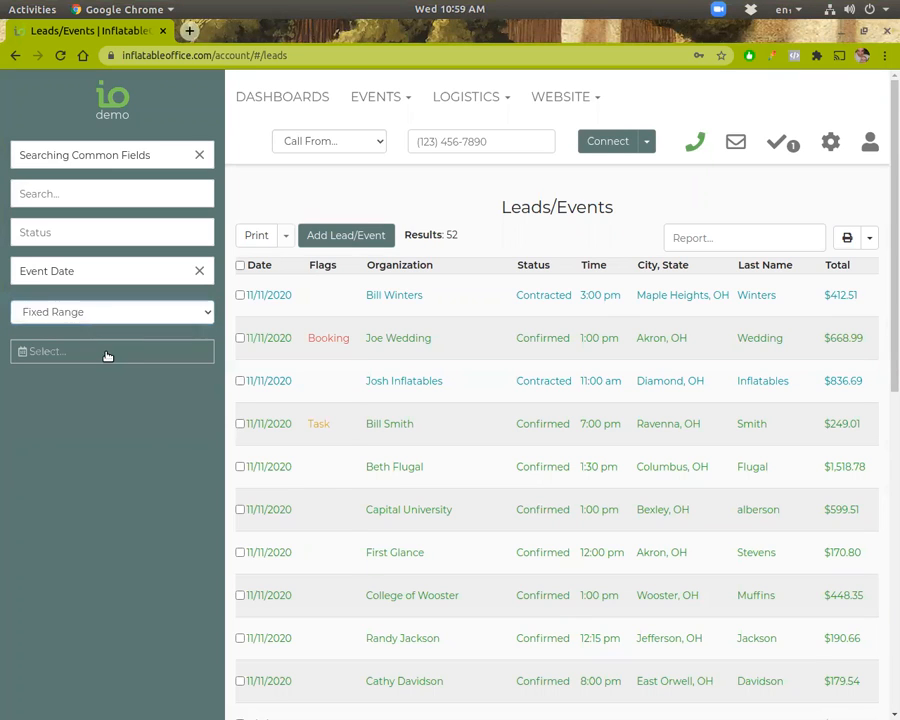
left_click(110, 352)
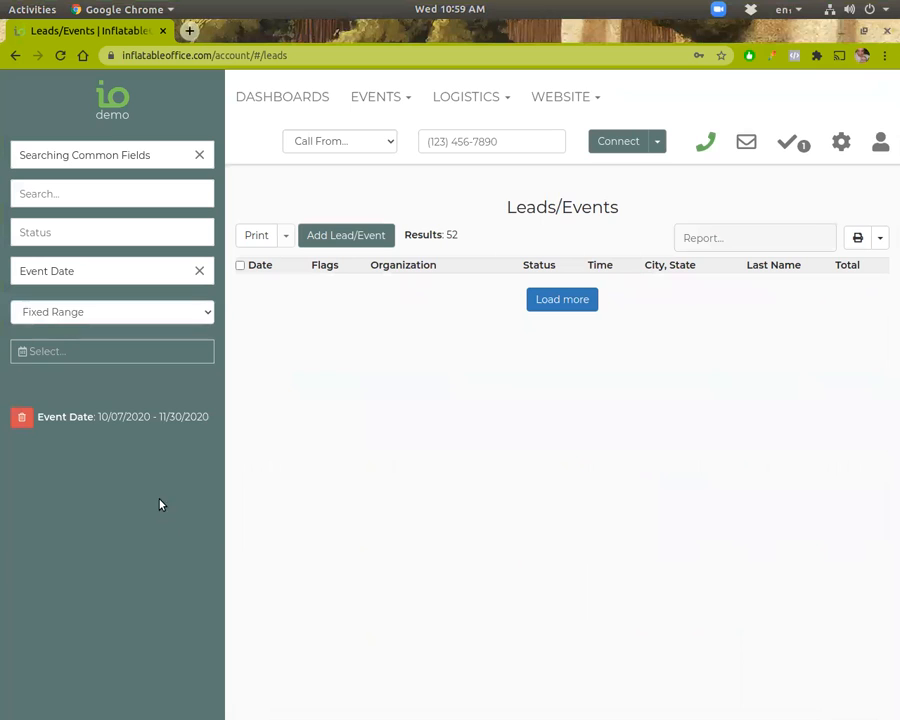
mouse_move(172, 448)
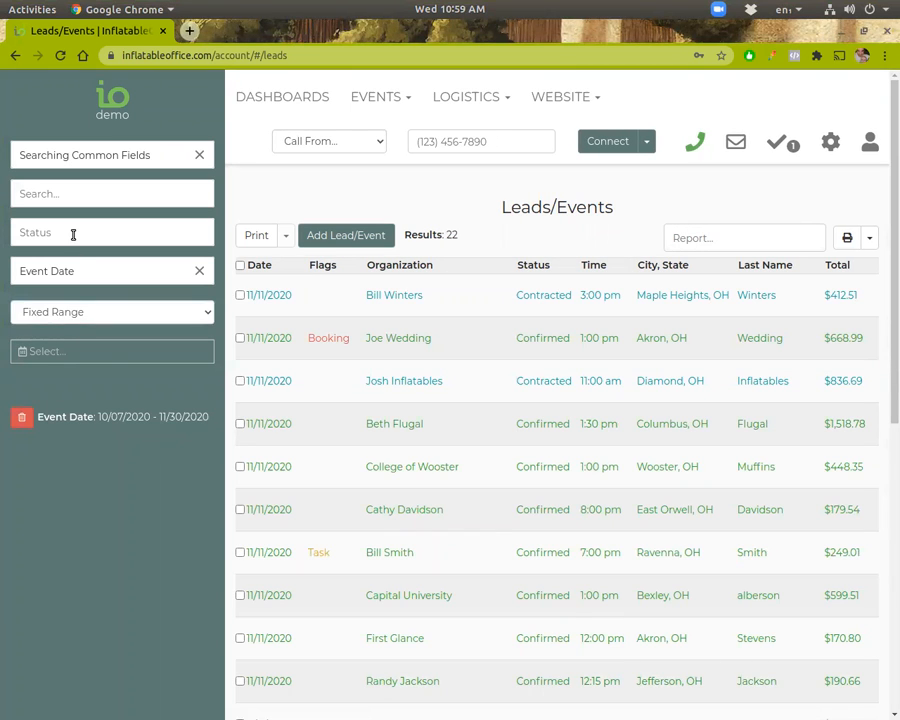
Restrict the status filter to Contracted events, leaving three results.
left_click(112, 232)
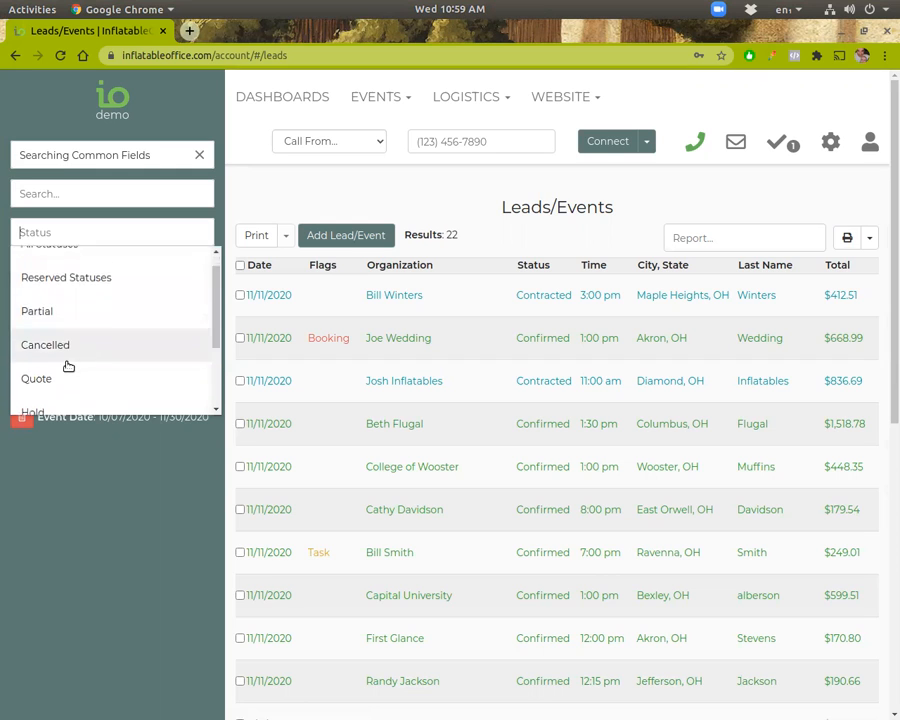
scroll("down", 3)
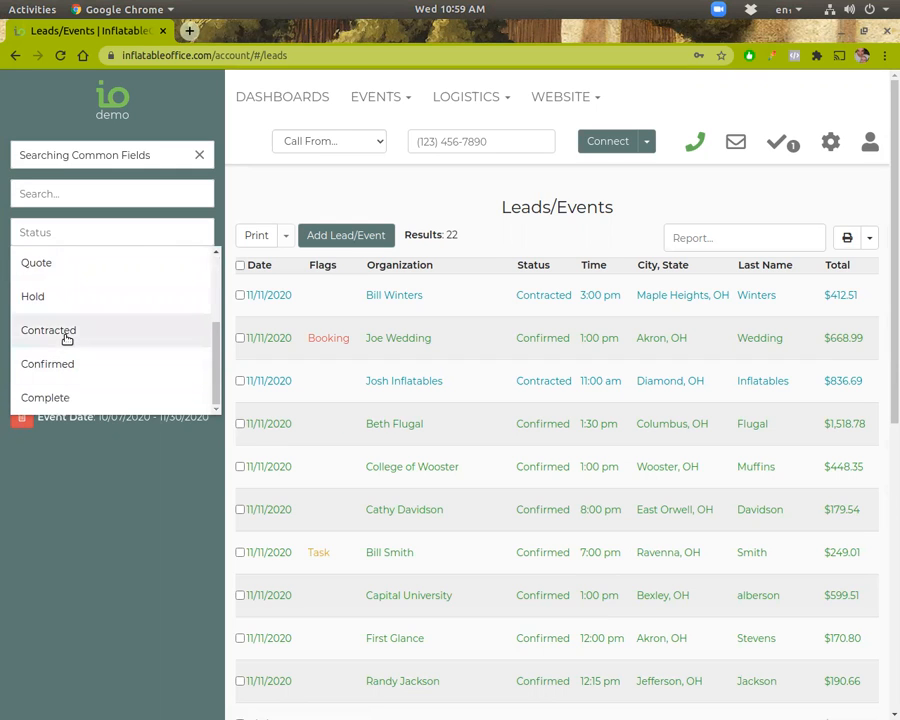
left_click(48, 330)
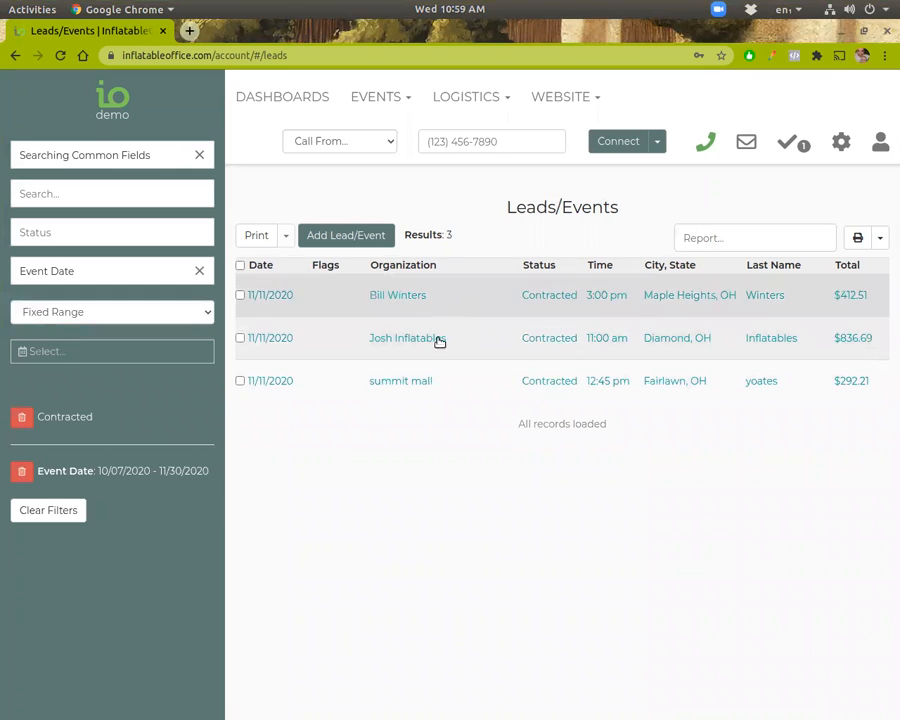
mouse_move(48, 510)
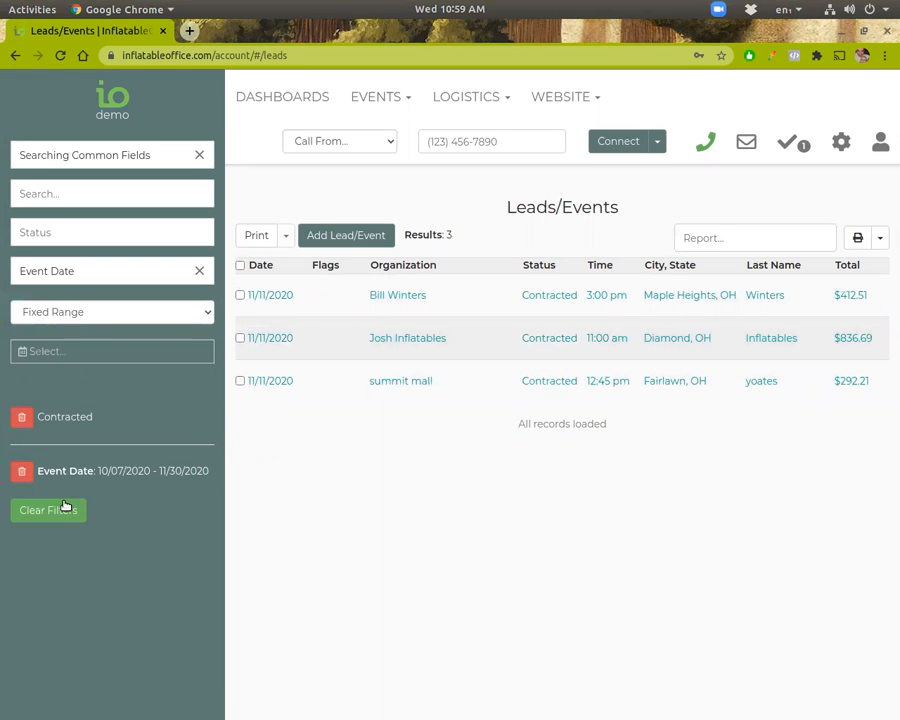
Clear all filters and search the leads for 'winter' to isolate Bill Winters.
left_click(48, 510)
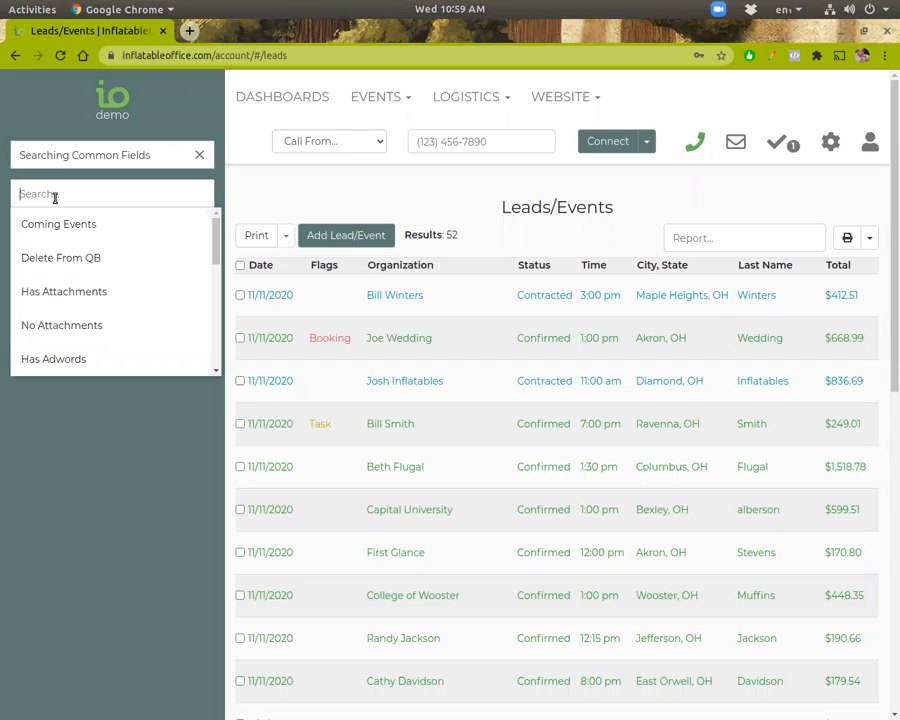
type("winter")
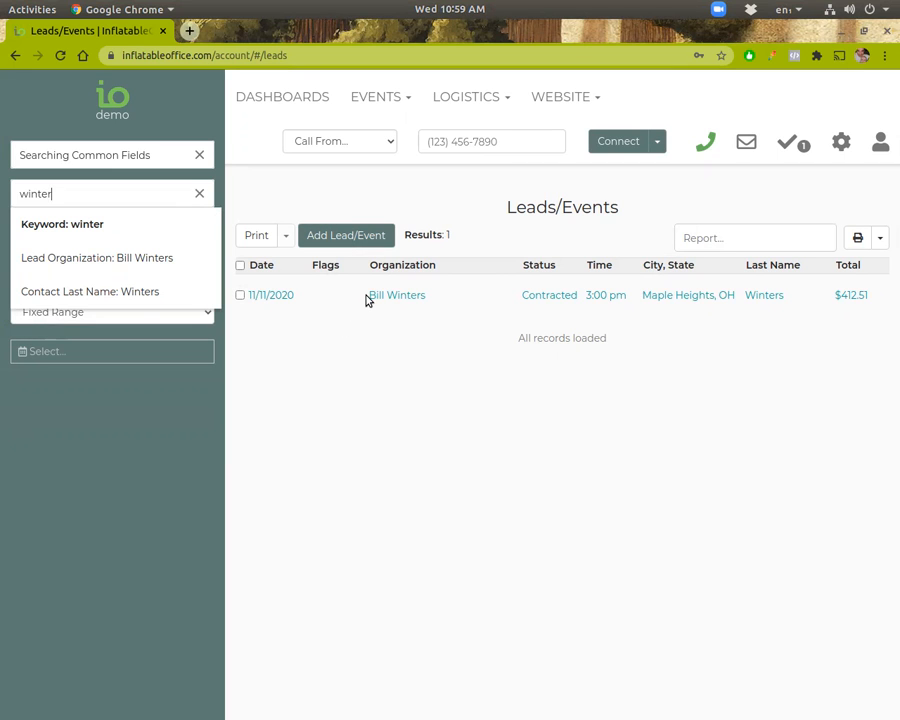
left_click(396, 296)
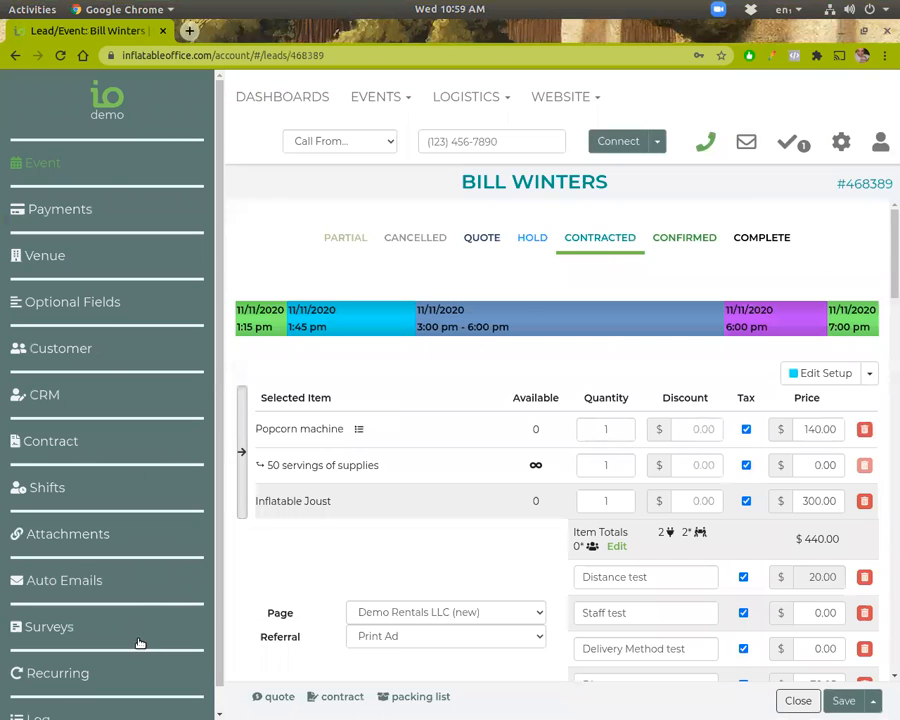
mouse_move(88, 438)
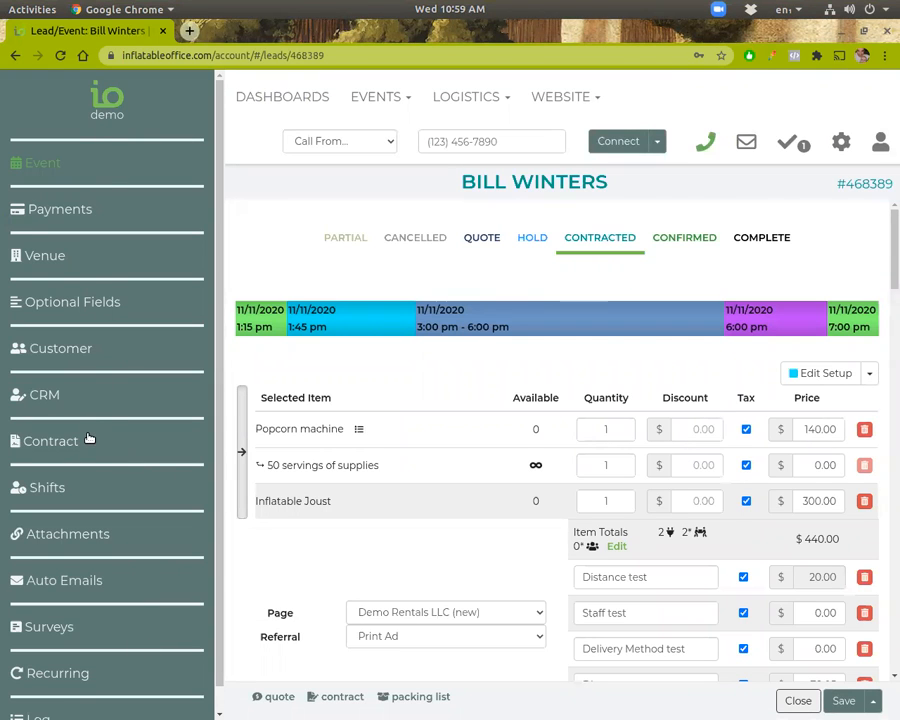
mouse_move(476, 300)
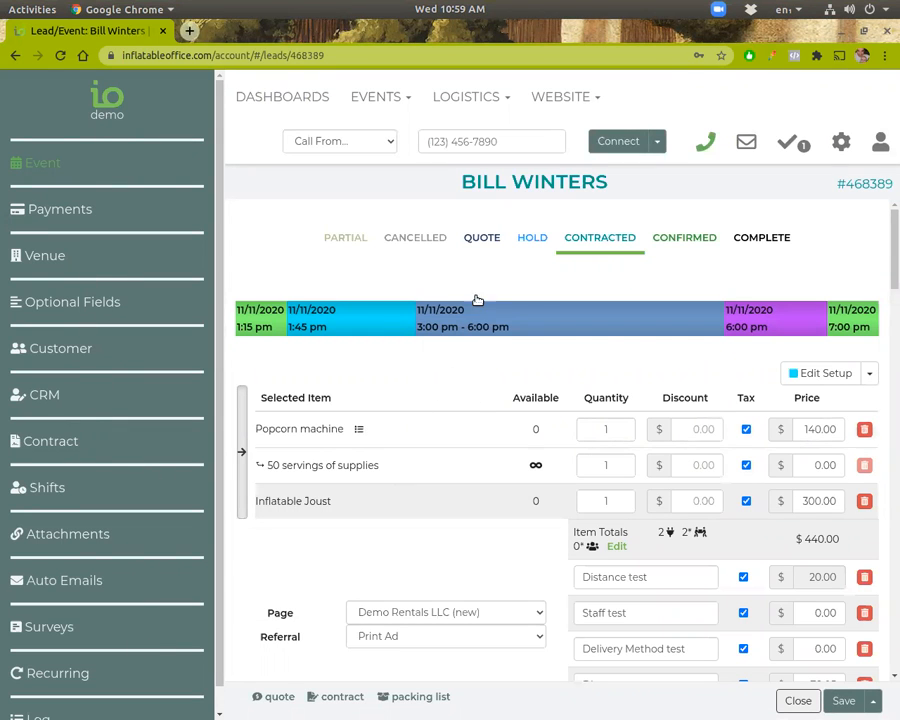
scroll("down", 3)
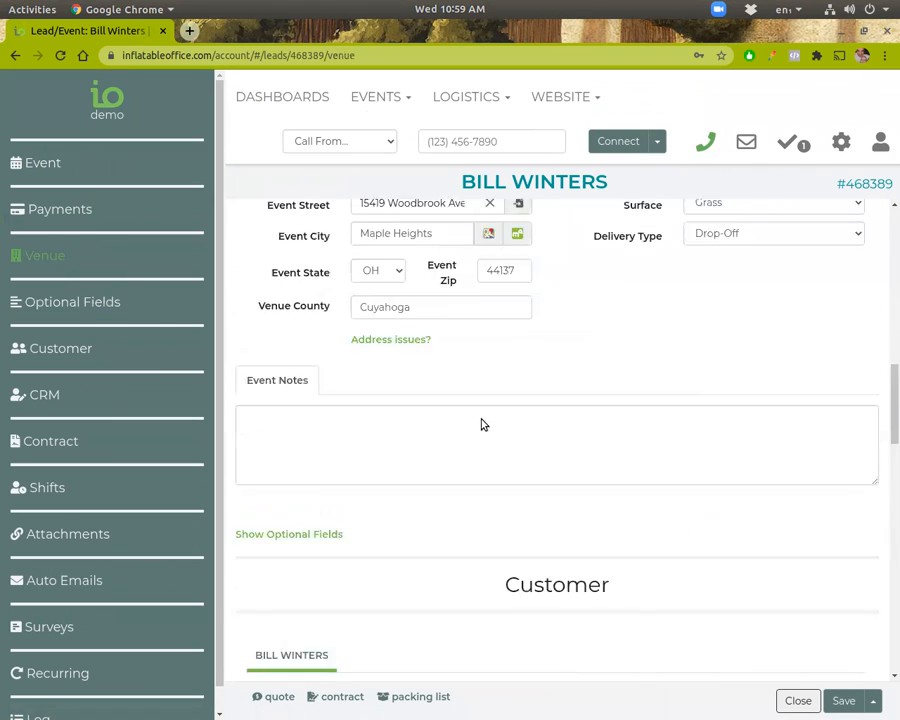
left_click(42, 162)
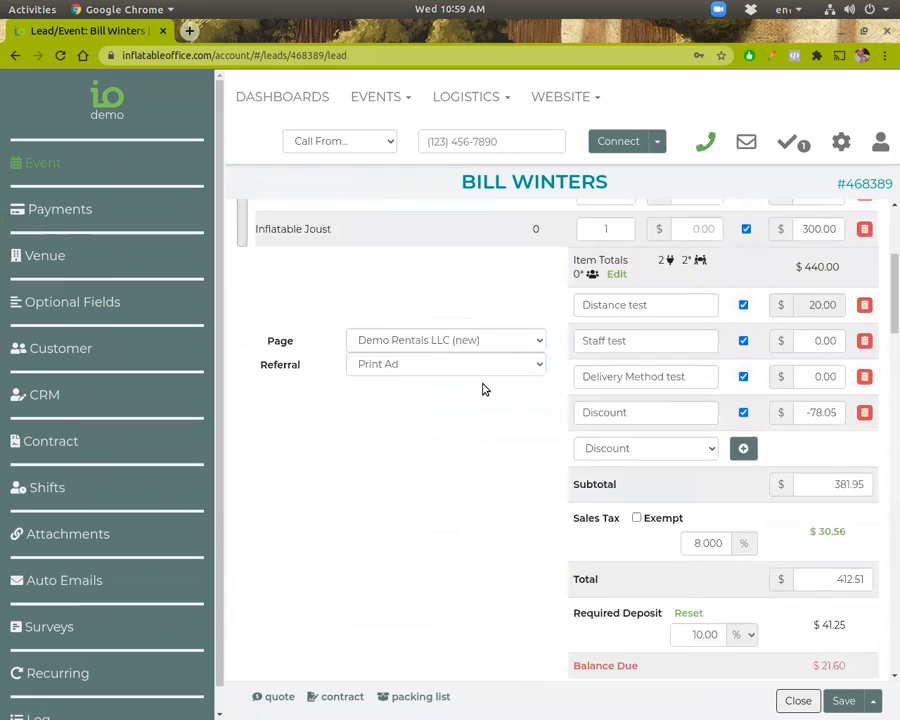
scroll("down", 3)
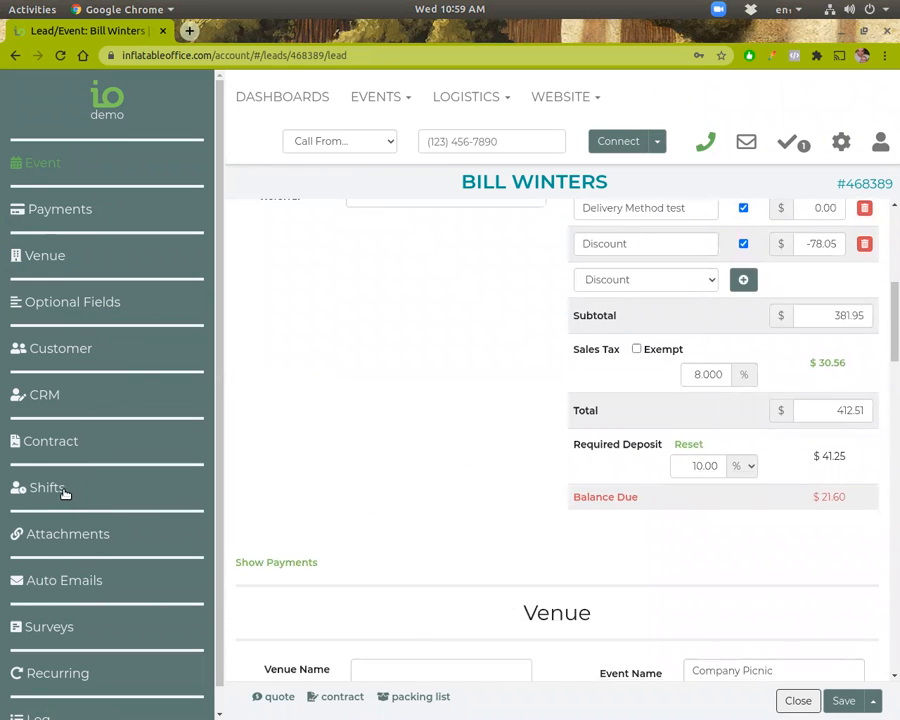
left_click(52, 442)
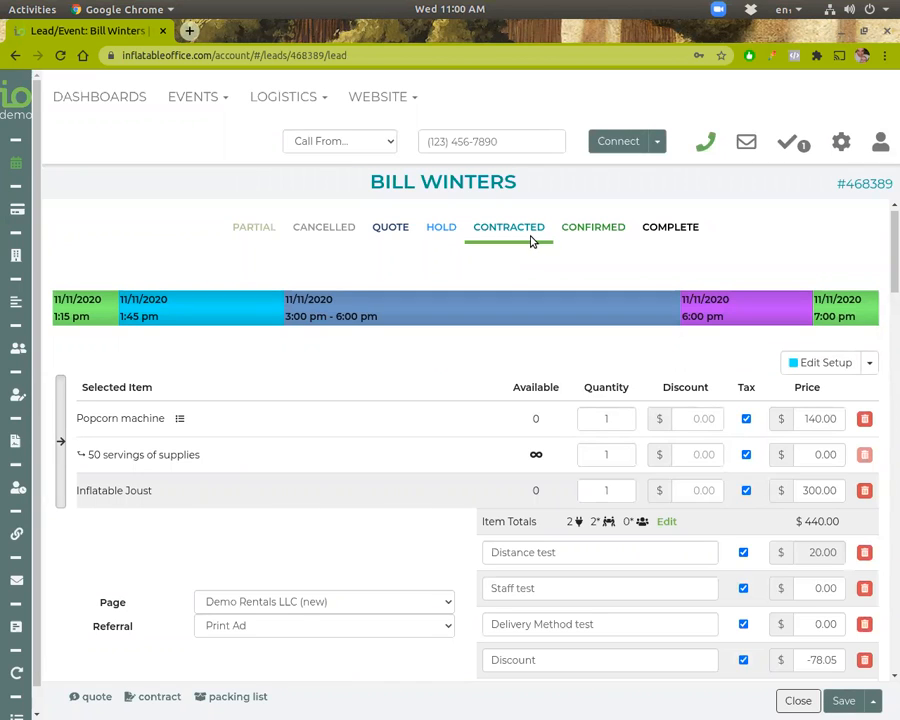
mouse_move(592, 228)
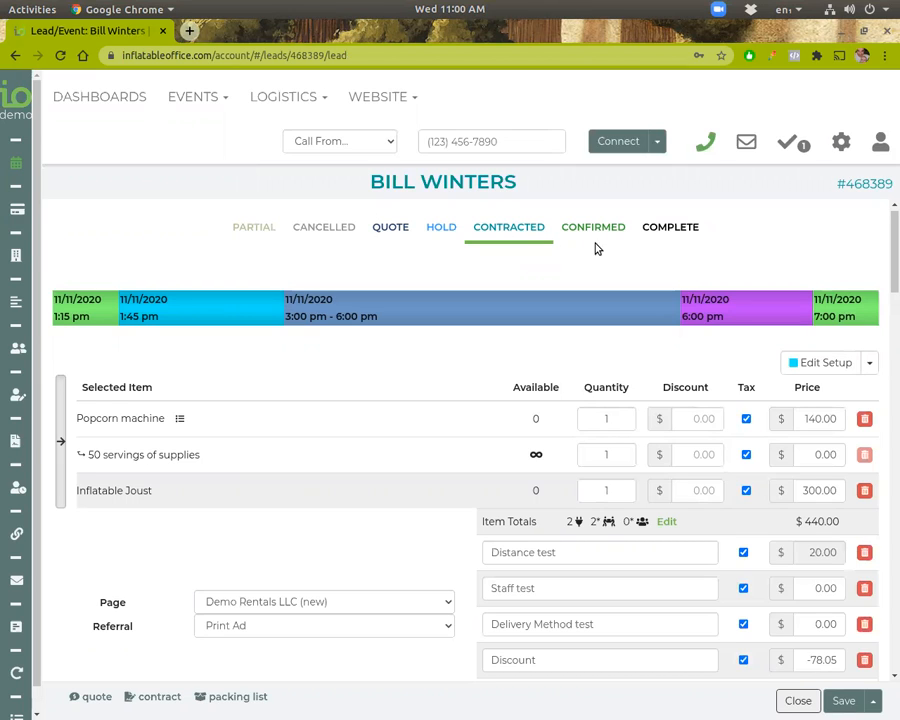
left_click(592, 228)
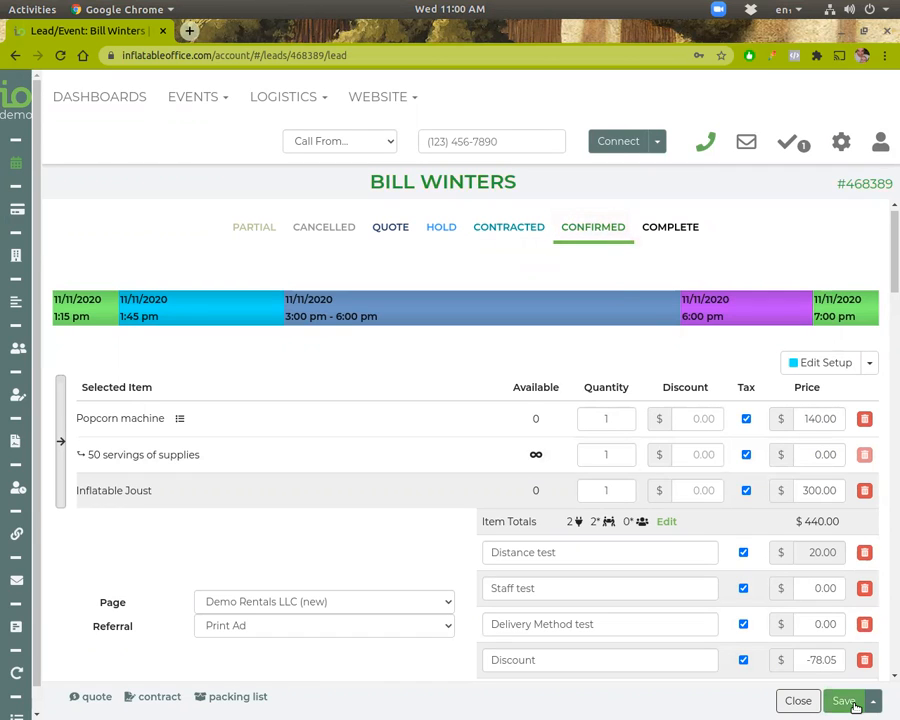
left_click(844, 700)
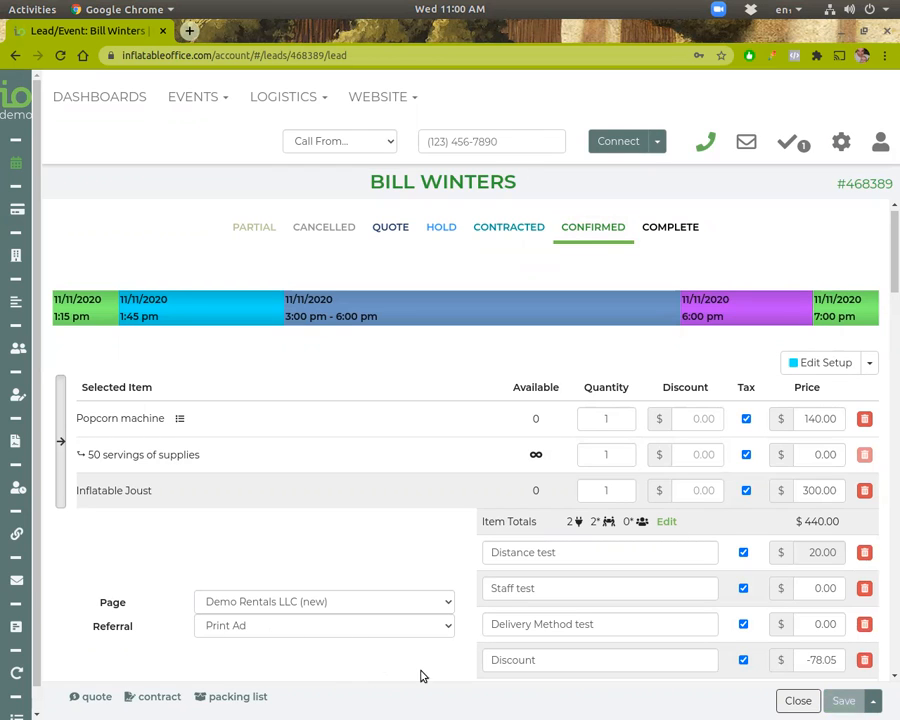
left_click(844, 700)
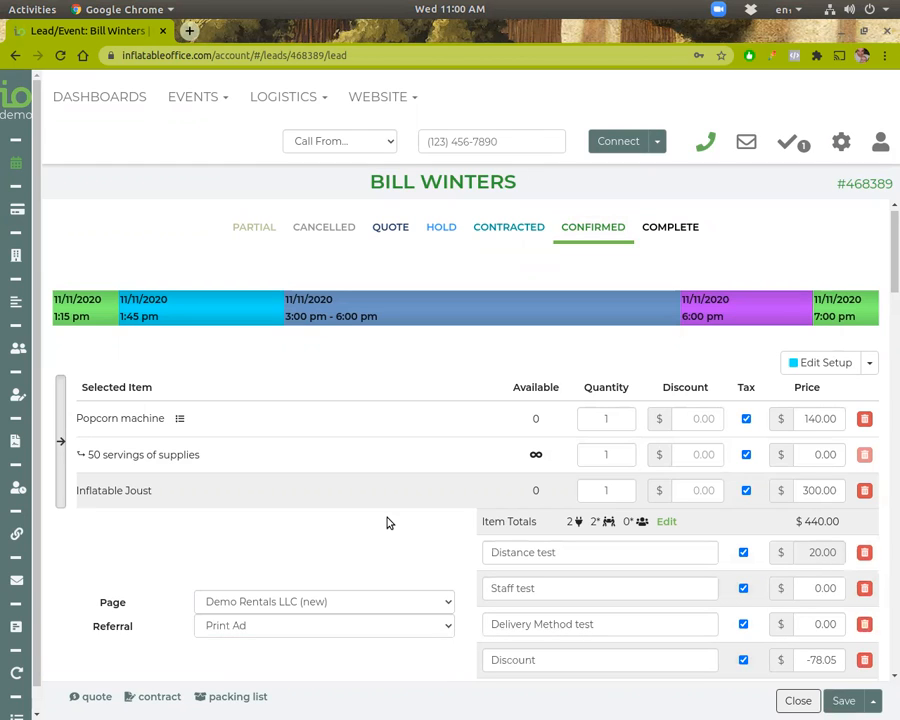
mouse_move(204, 660)
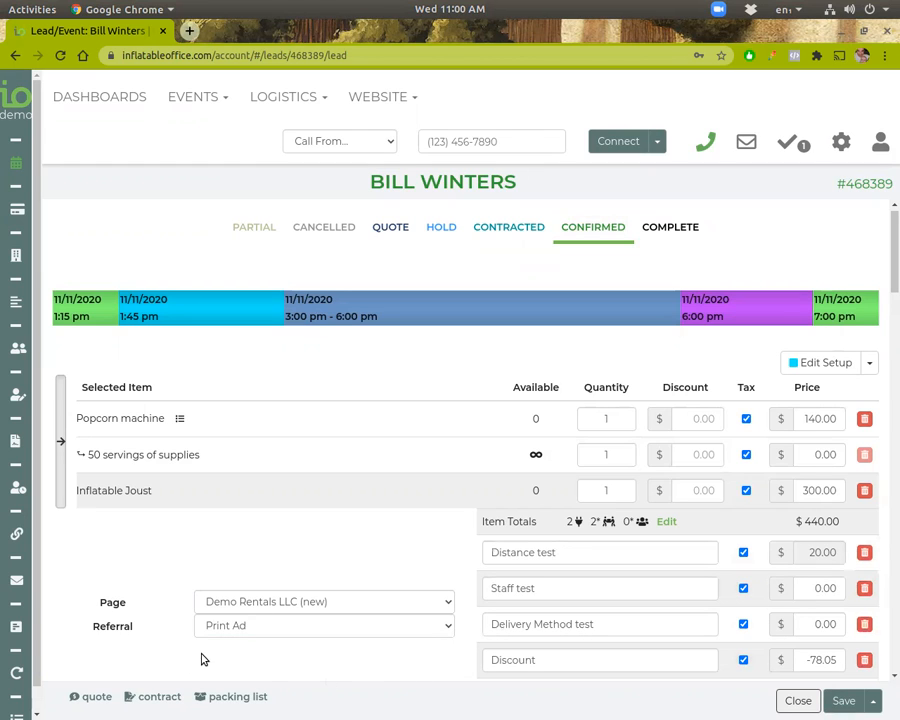
mouse_move(468, 640)
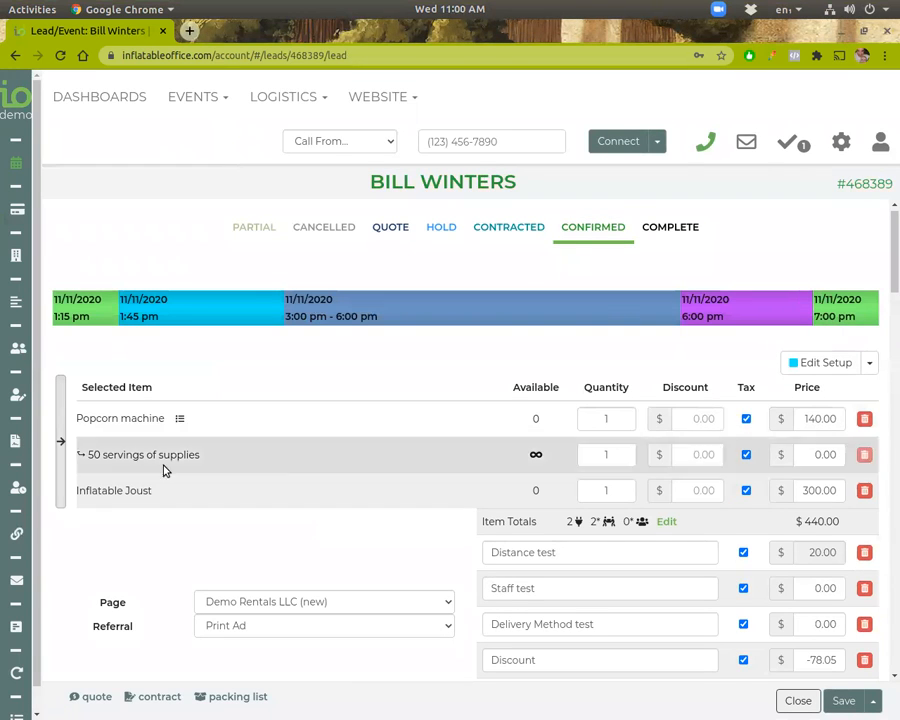
Search items for 'slide' and add the Dolphin Slide, discarding the Giant Slide (dry).
scroll("down", 3)
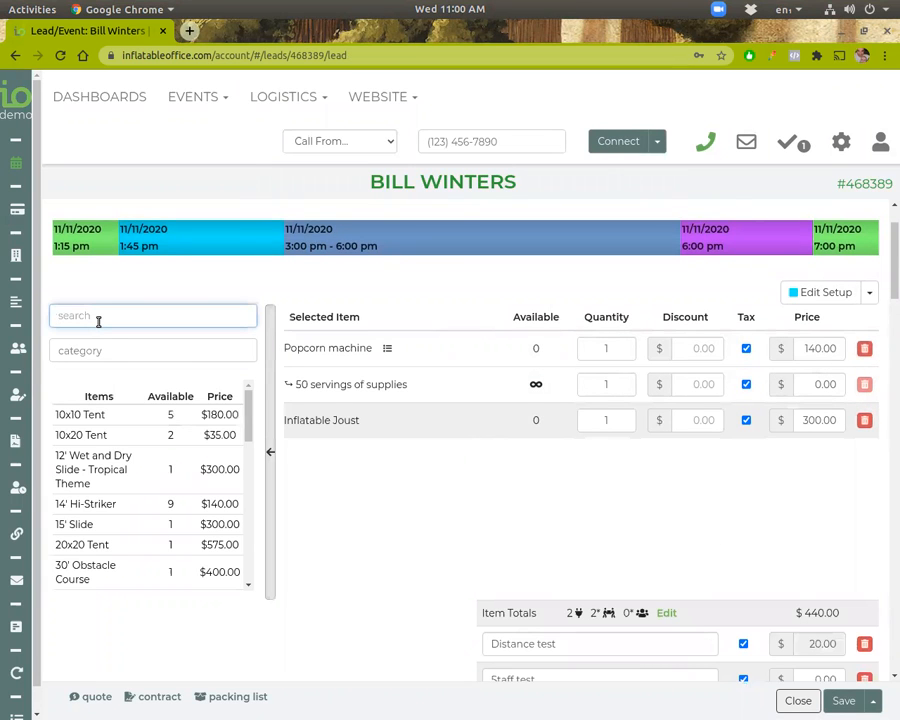
type("slide")
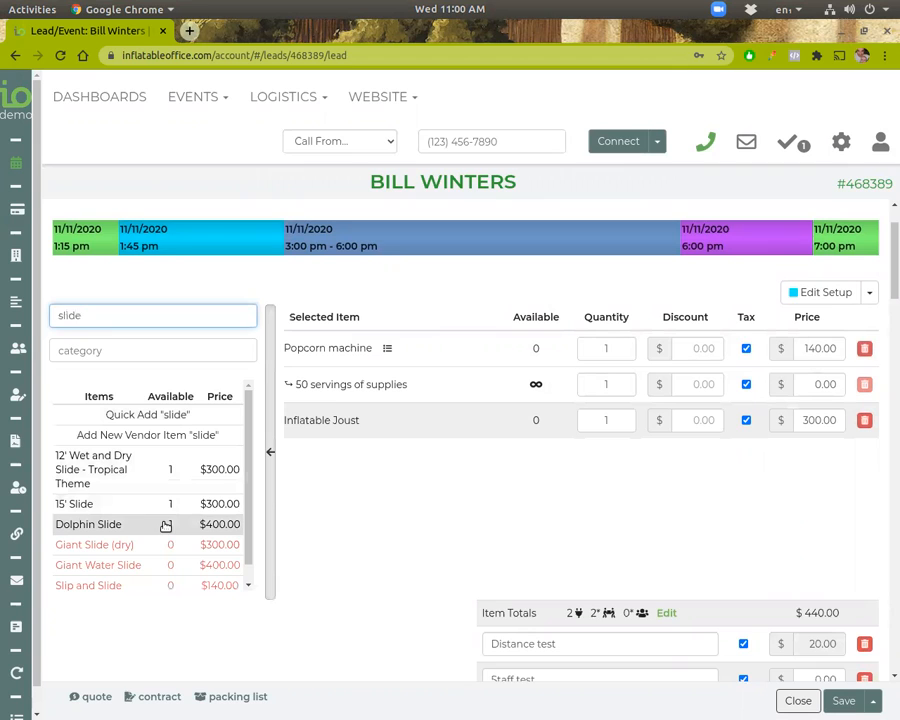
left_click(88, 524)
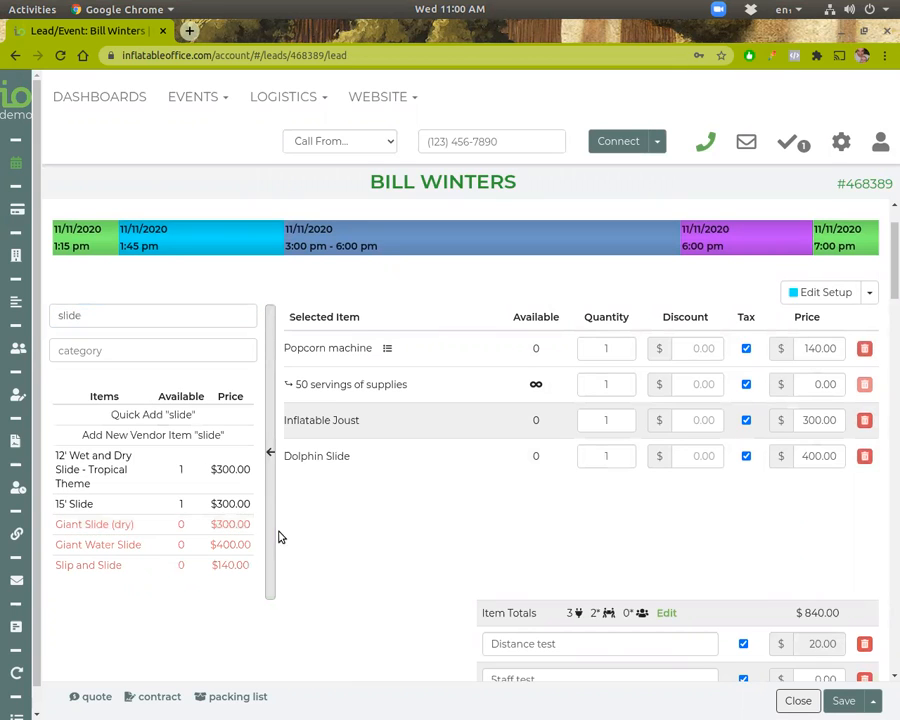
left_click(94, 524)
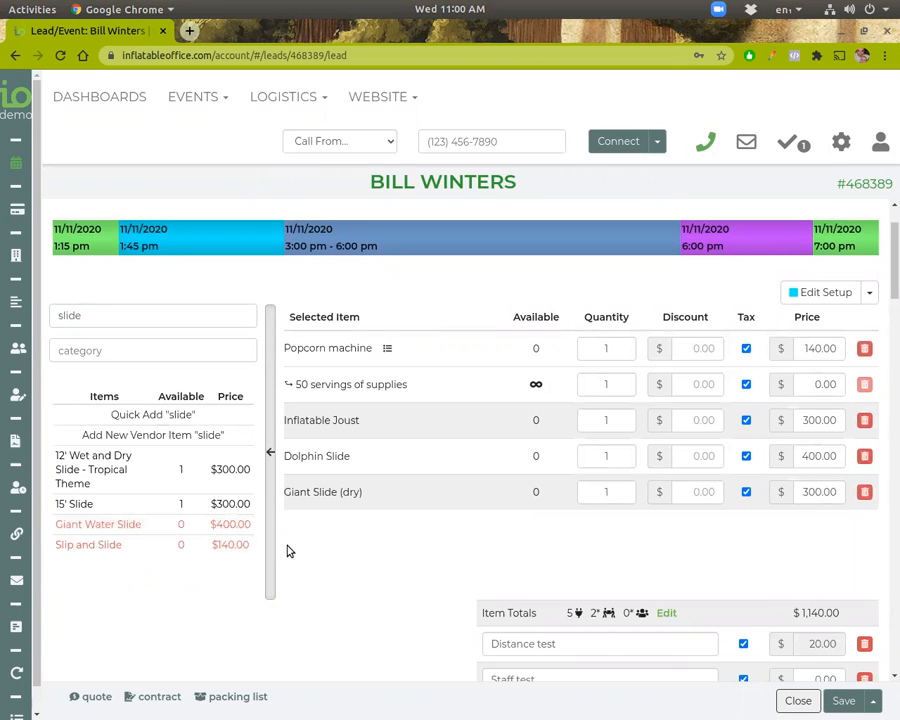
left_click(98, 524)
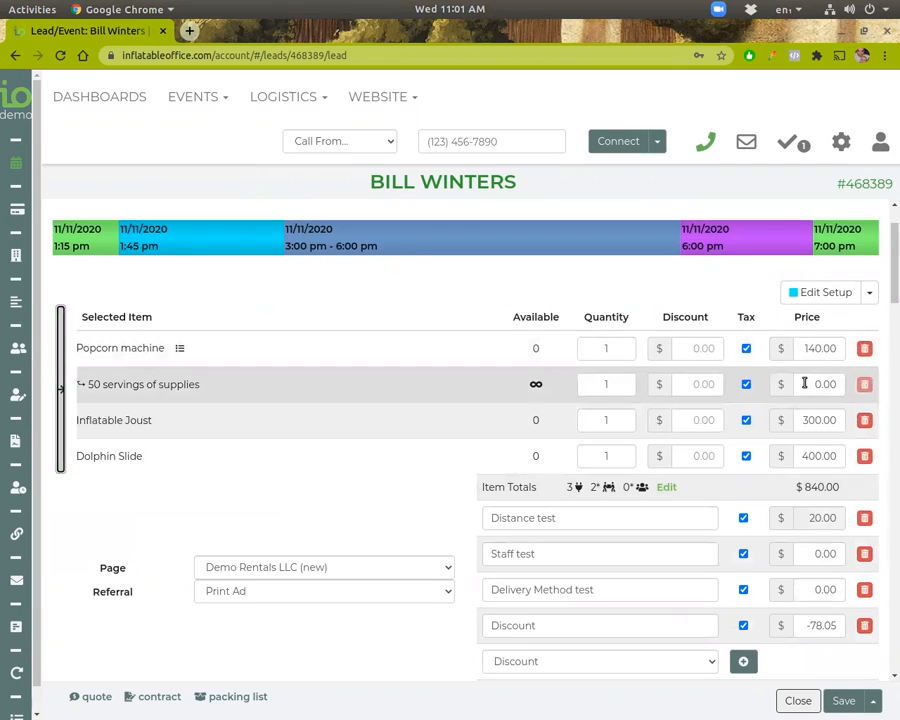
Apply a -10 discount to the Popcorn machine and check the updated item totals.
left_click(700, 348)
type("-10")
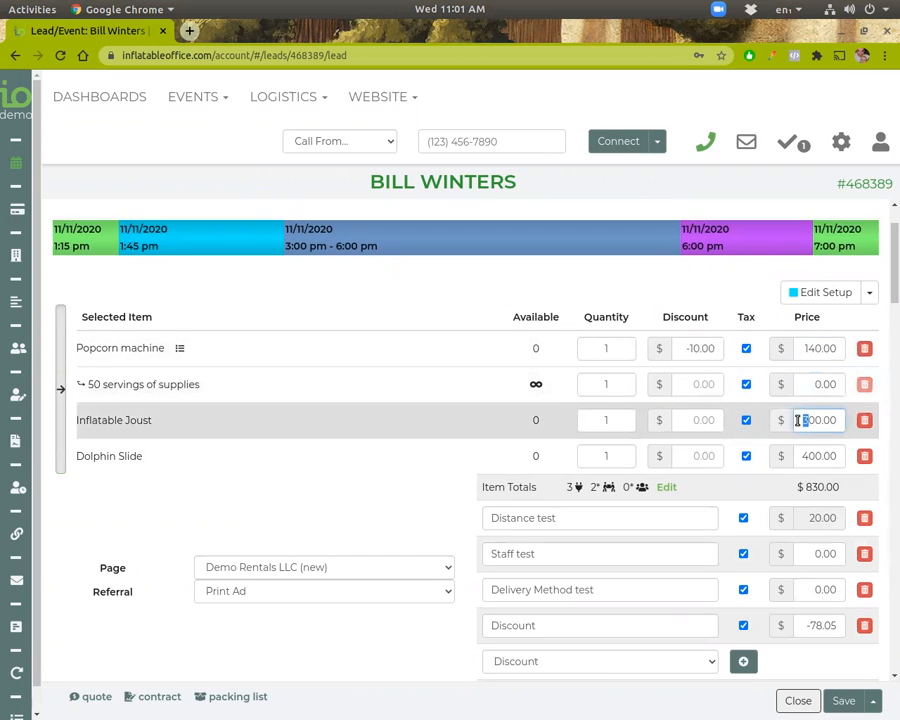
scroll("down", 3)
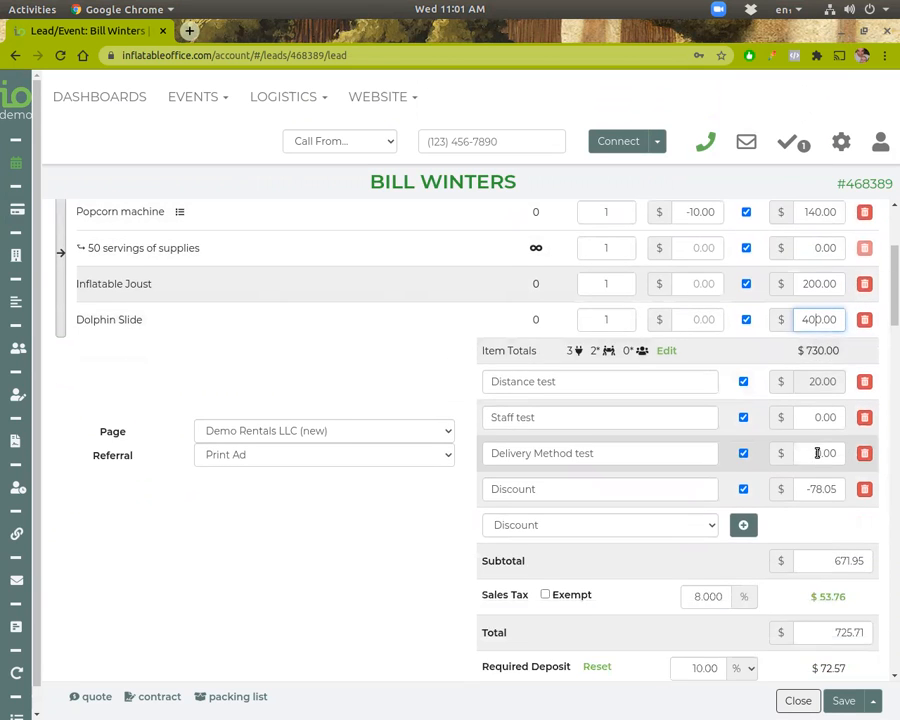
scroll("down", 3)
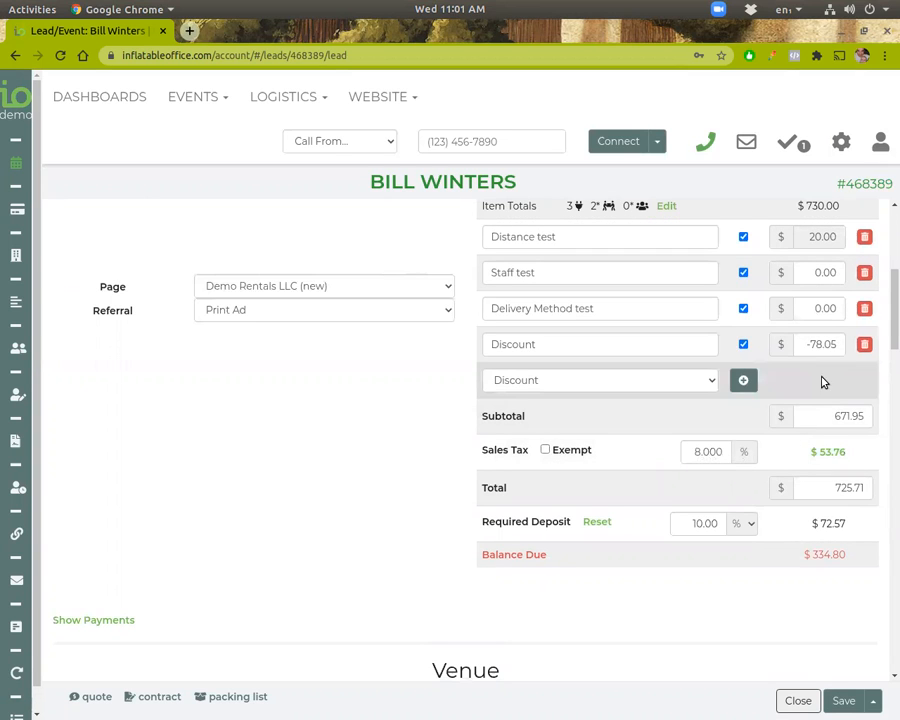
scroll("up", 3)
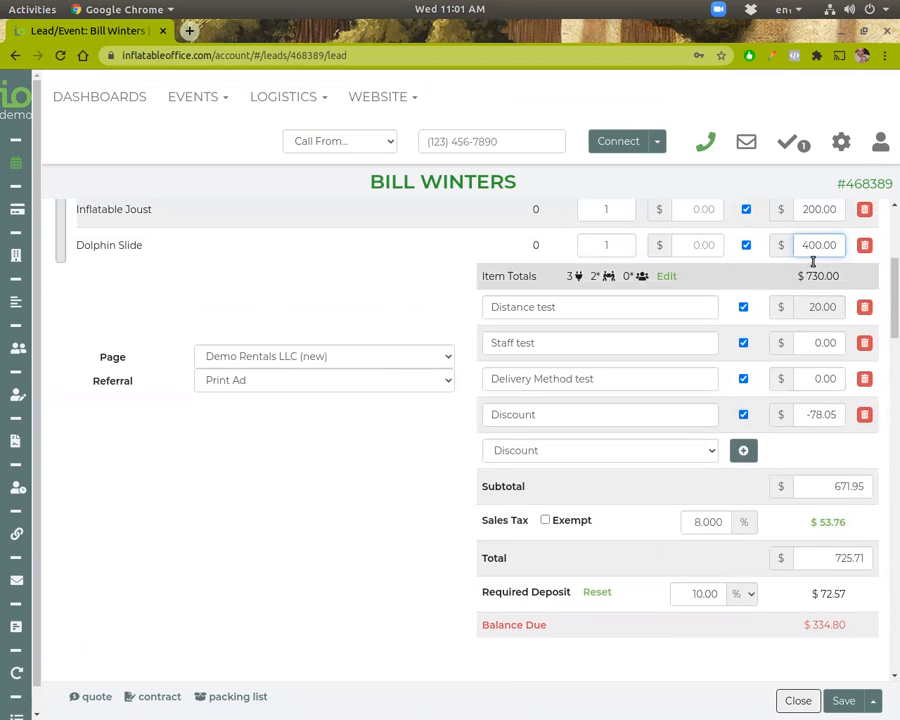
left_click(840, 140)
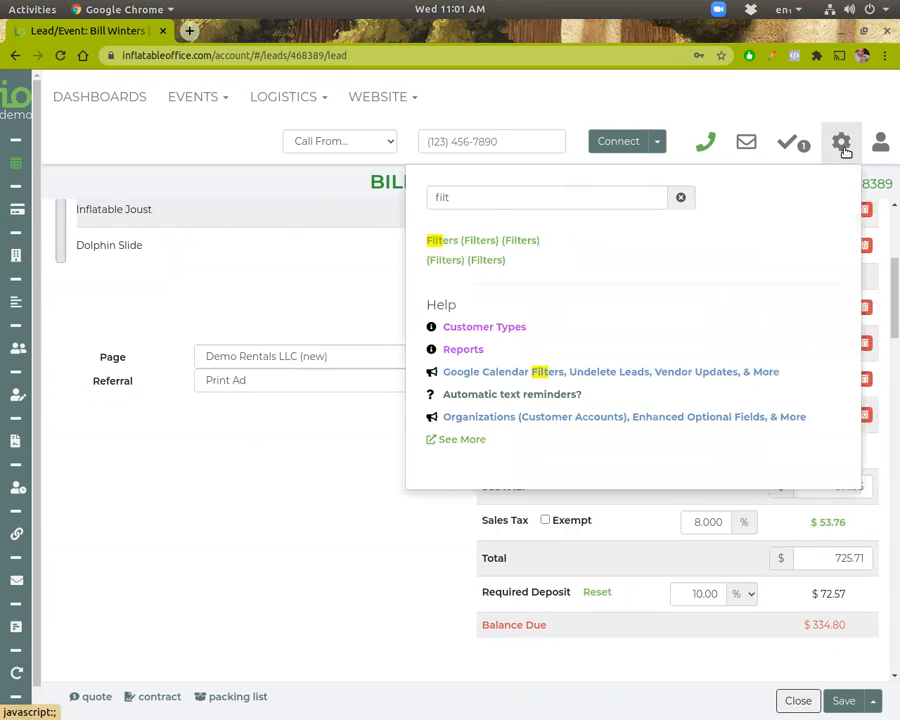
left_click(680, 198)
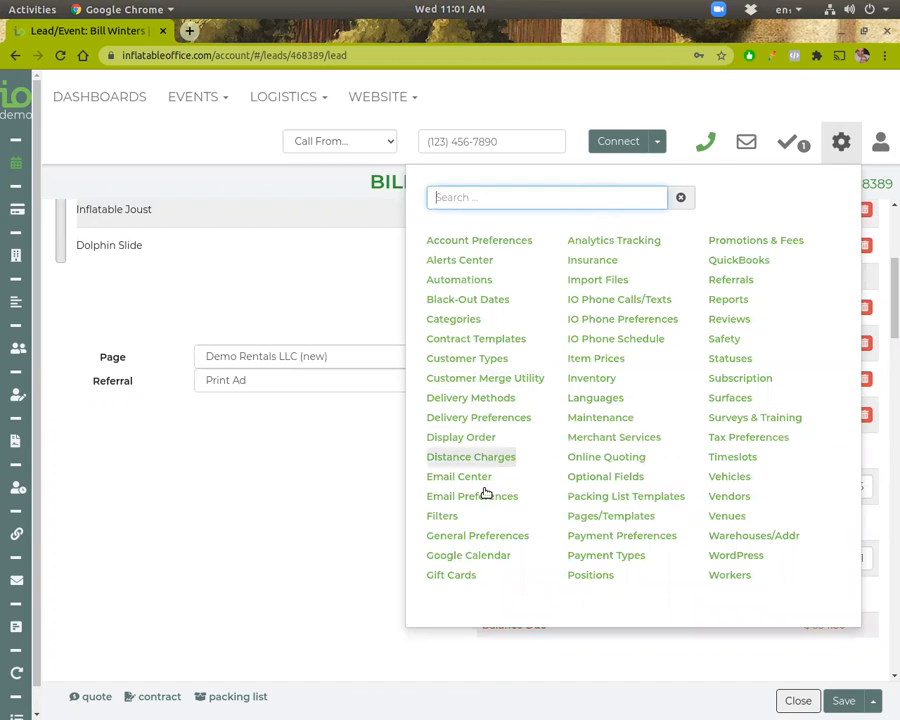
mouse_move(442, 516)
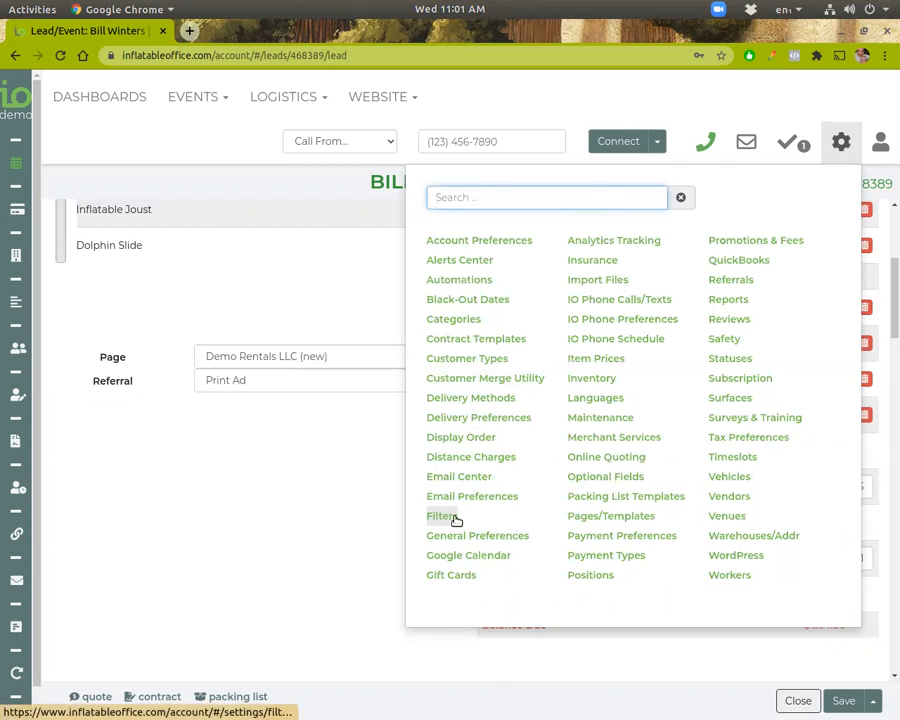
mouse_move(606, 556)
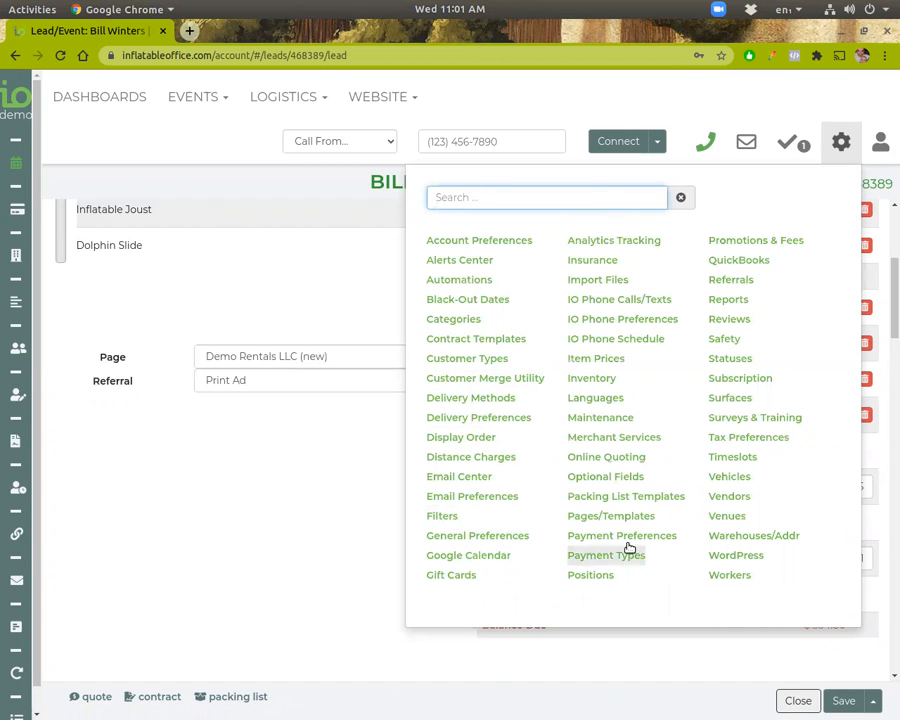
mouse_move(844, 142)
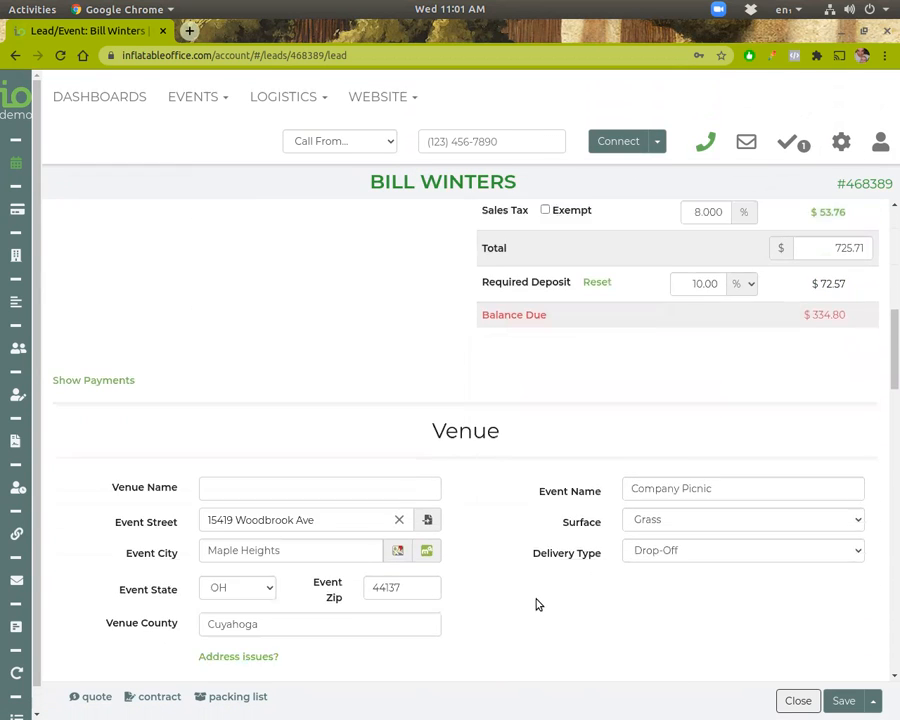
scroll("down", 3)
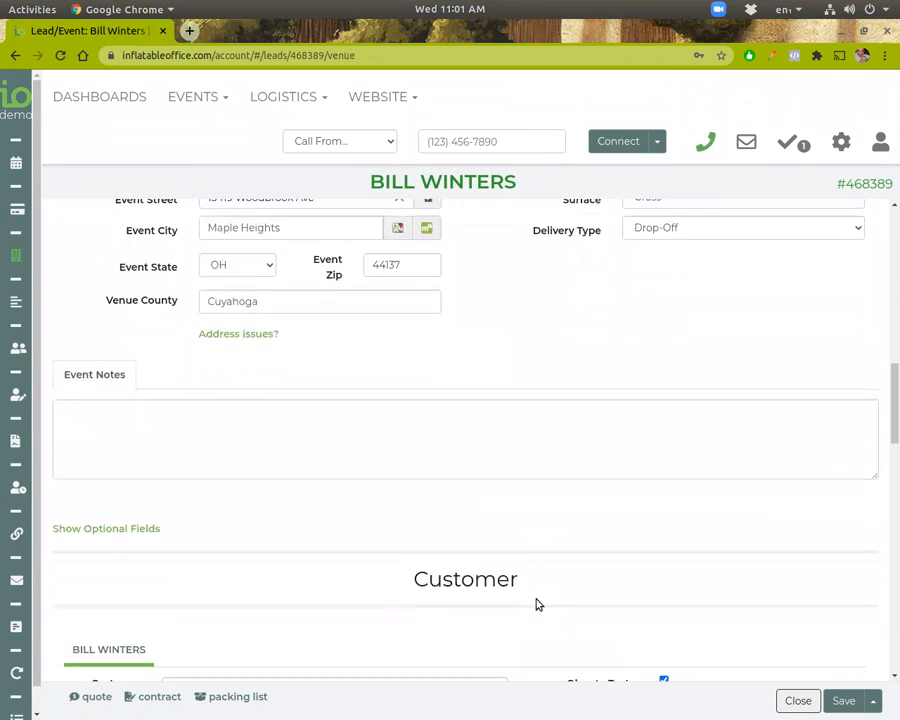
left_click(108, 648)
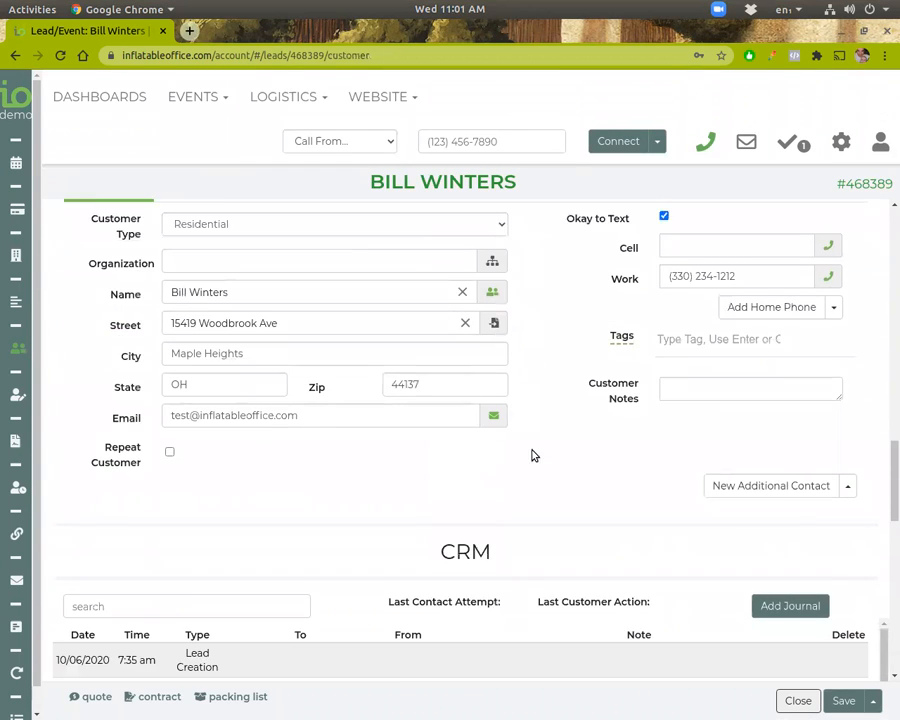
scroll("down", 3)
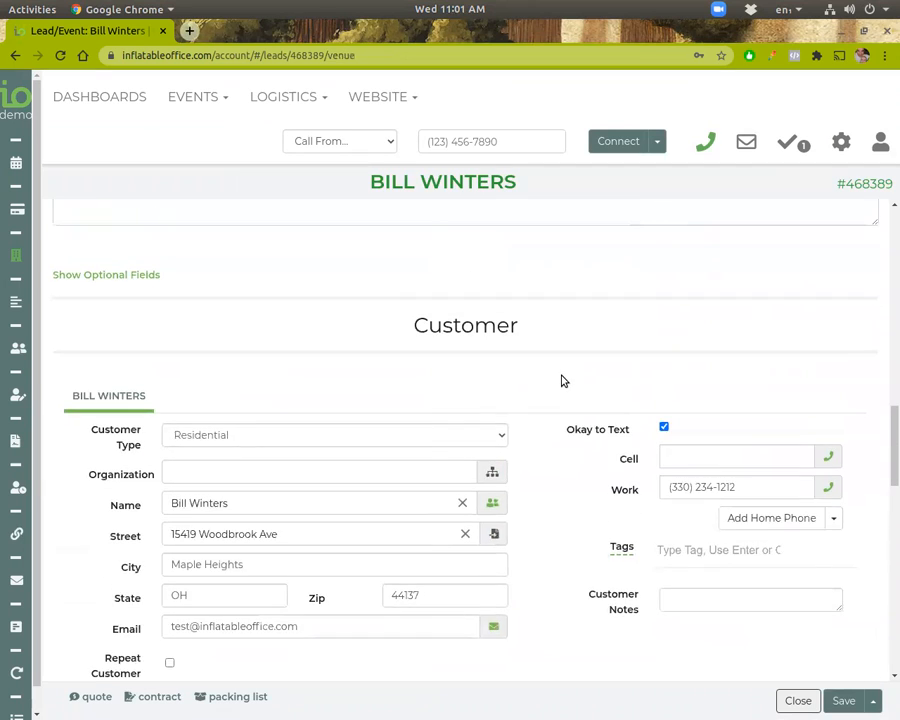
scroll("up", 3)
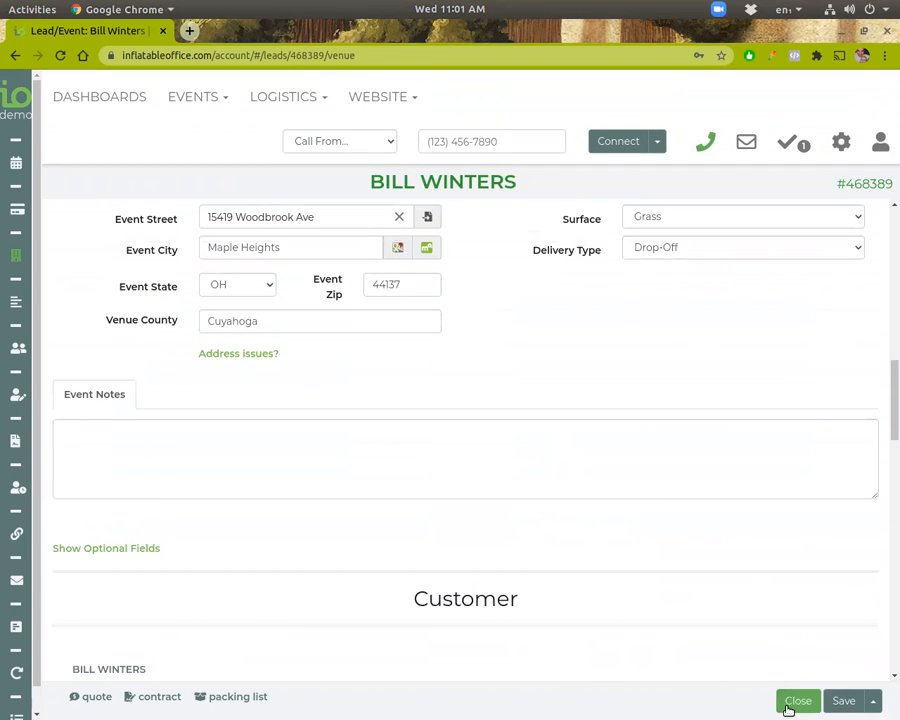
Close the lead and load all 38 records in the Customers list.
left_click(796, 700)
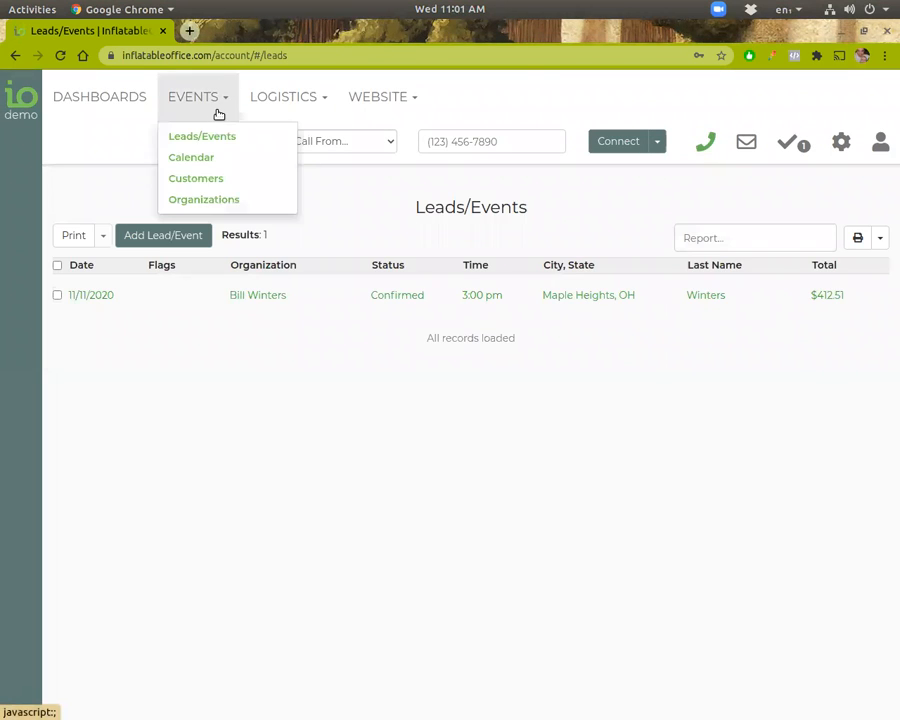
mouse_move(196, 178)
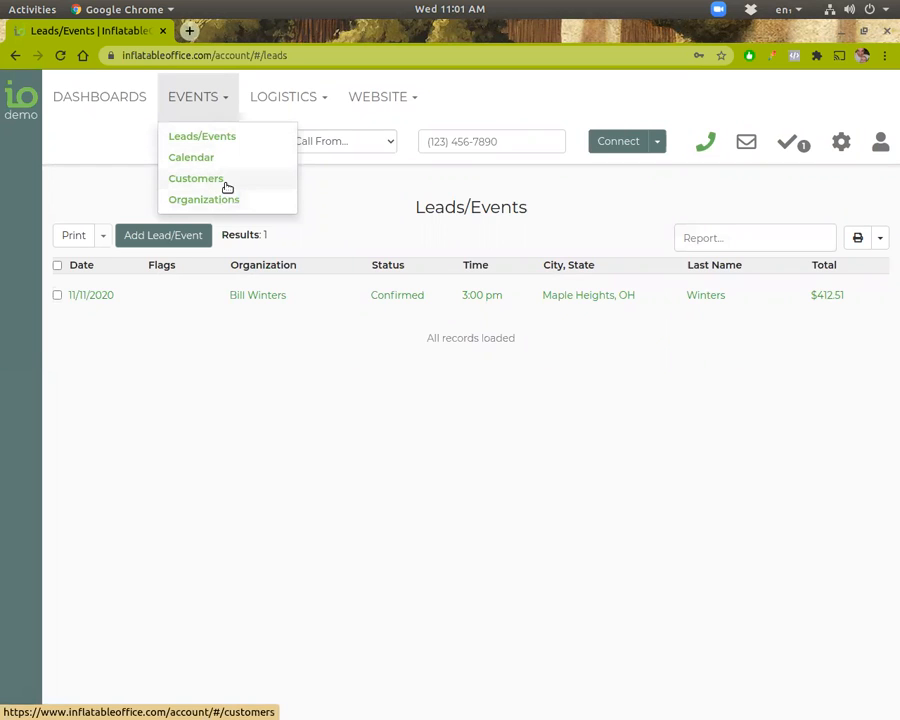
mouse_move(236, 184)
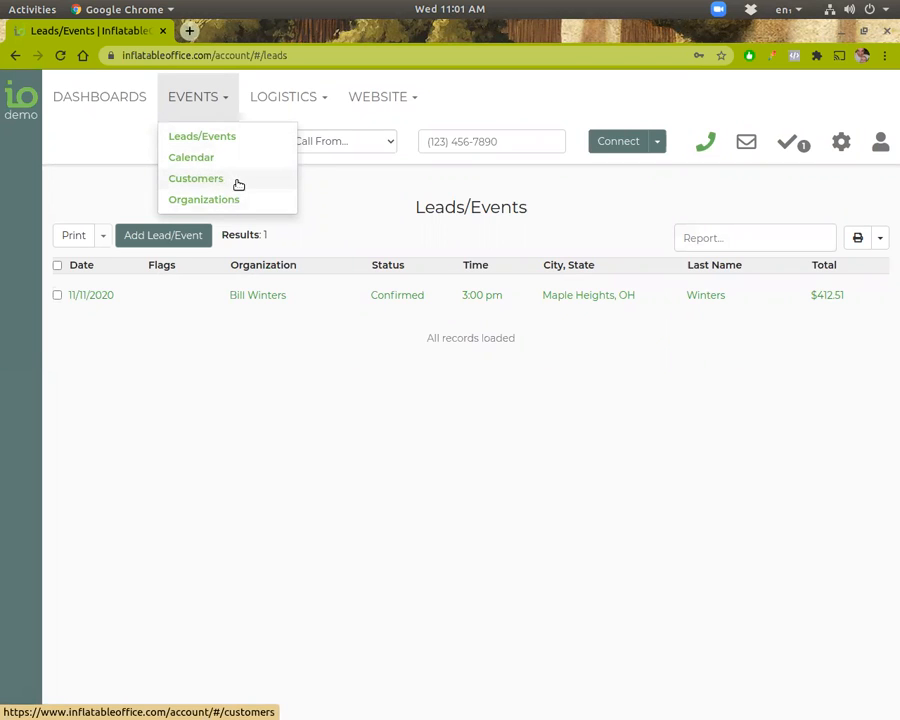
left_click(196, 178)
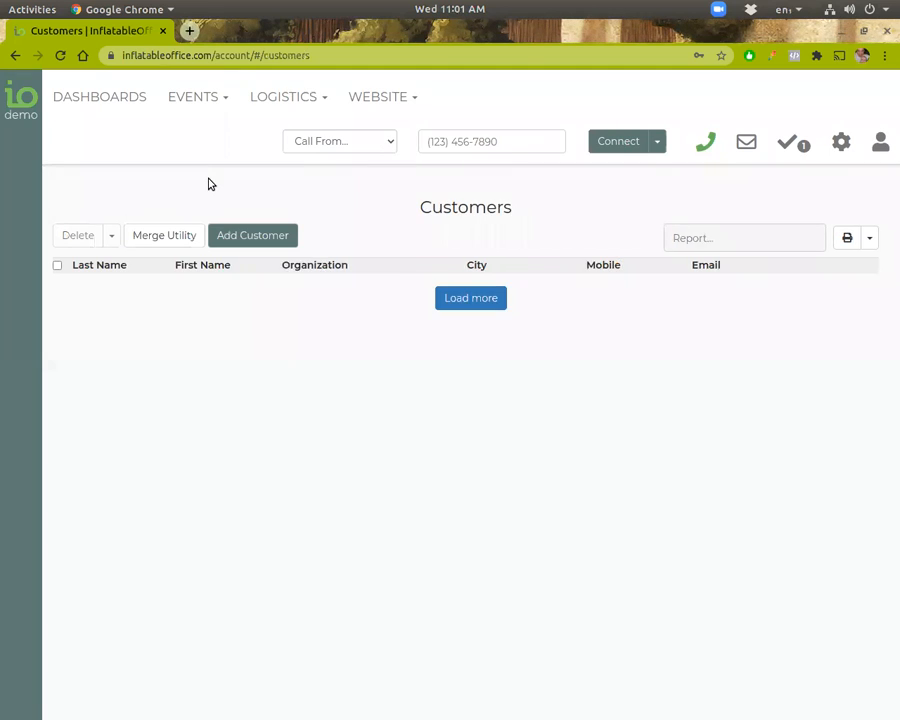
left_click(470, 296)
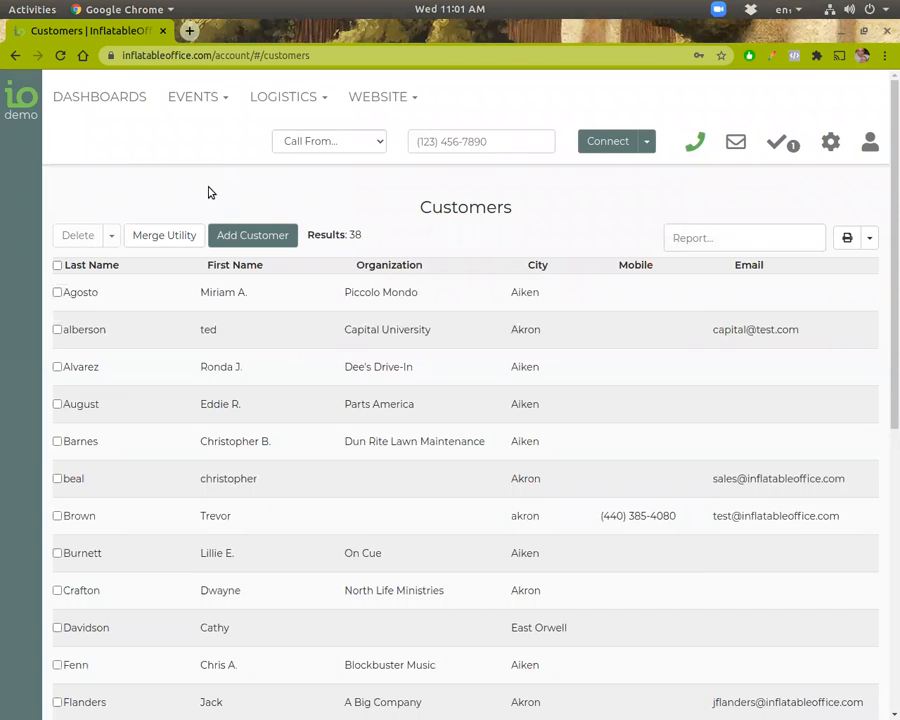
mouse_move(180, 292)
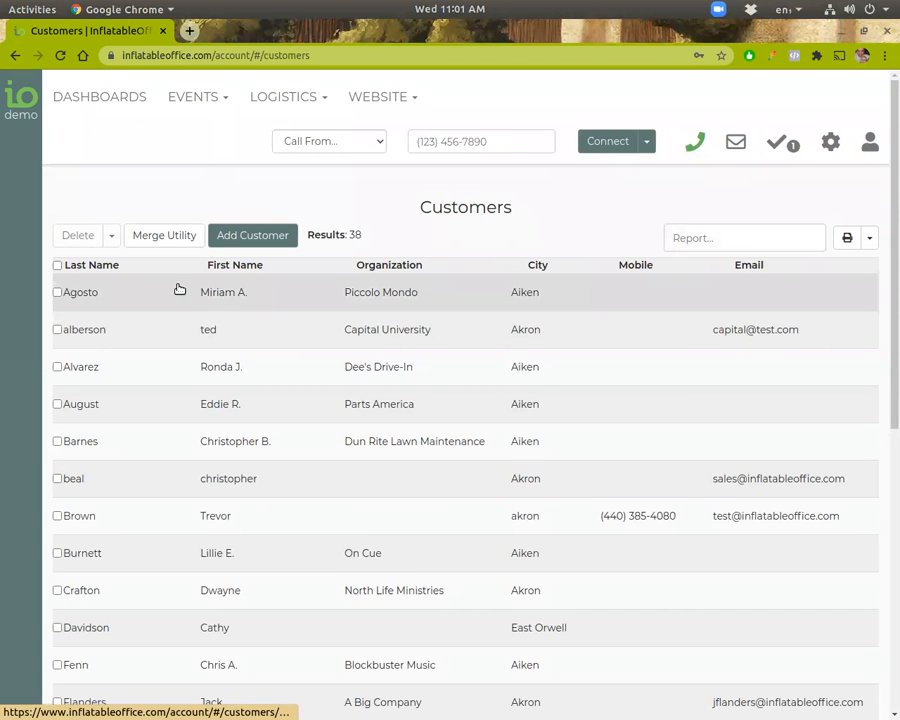
mouse_move(128, 296)
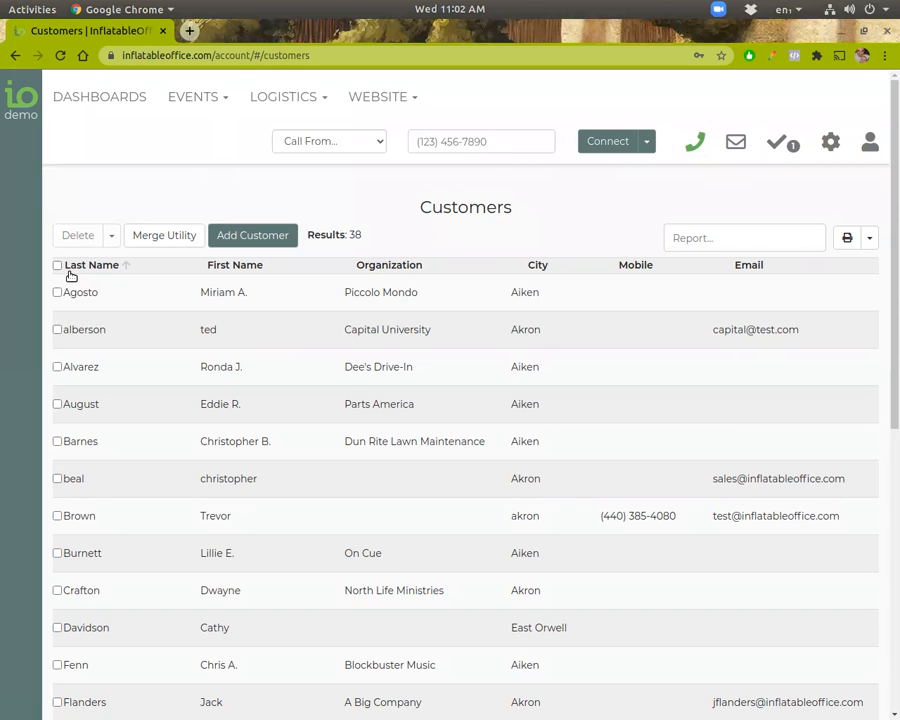
mouse_move(20, 96)
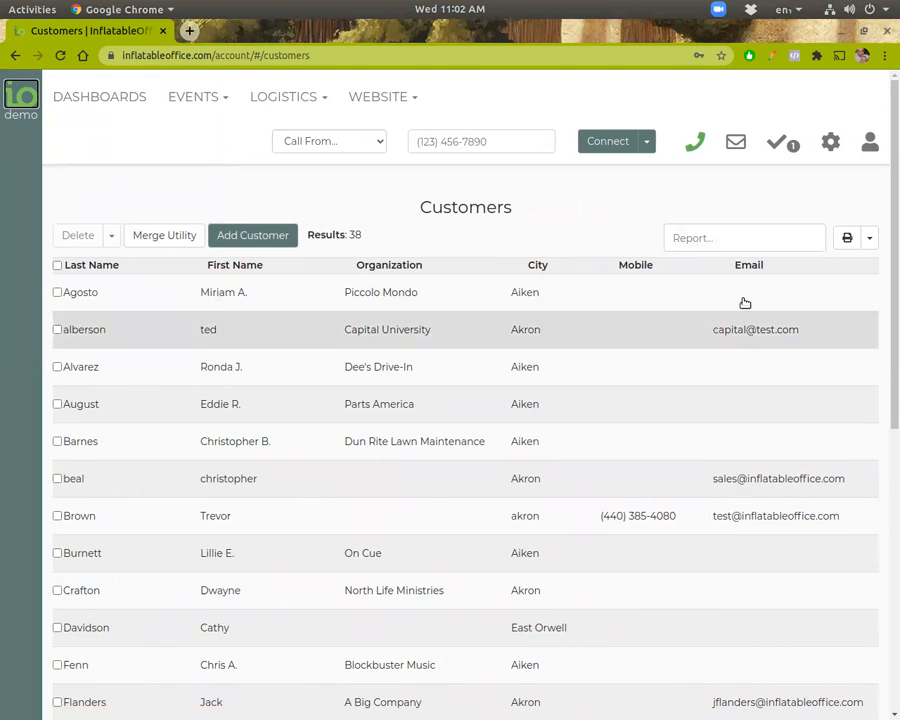
left_click(744, 236)
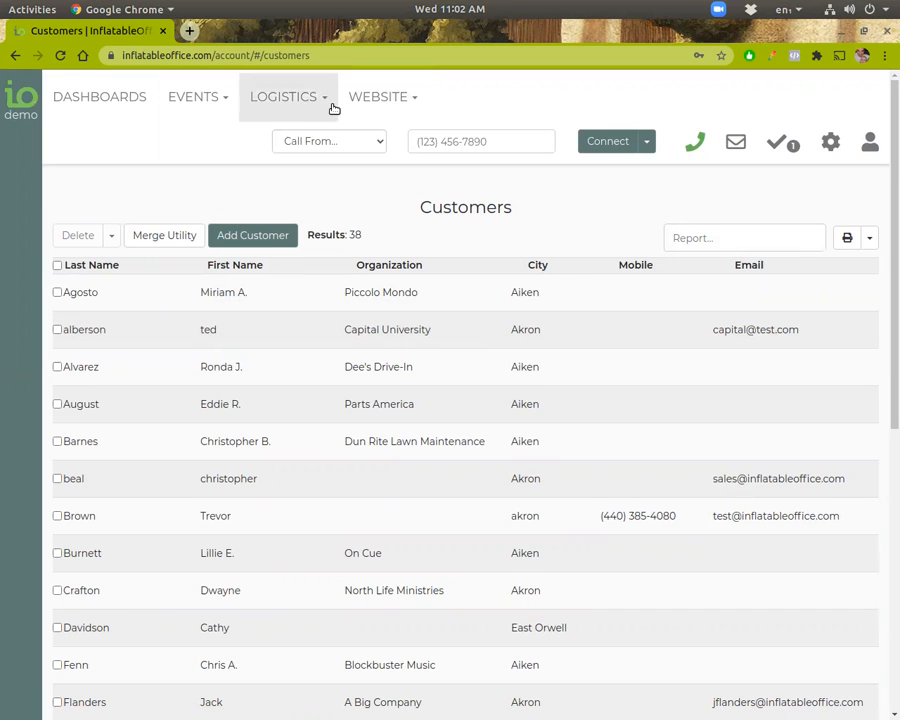
left_click(100, 96)
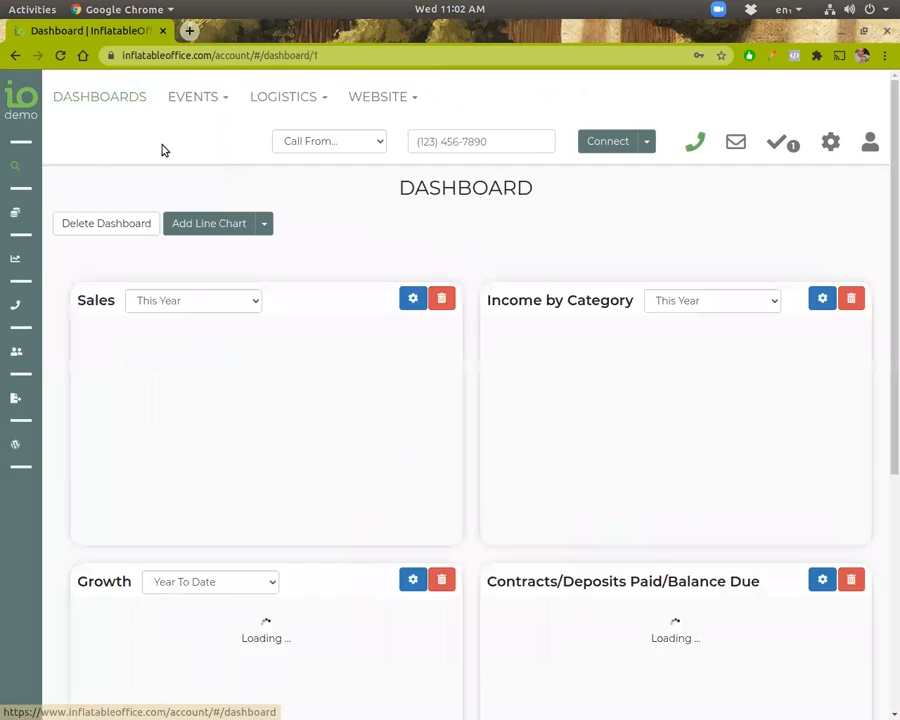
scroll("down", 3)
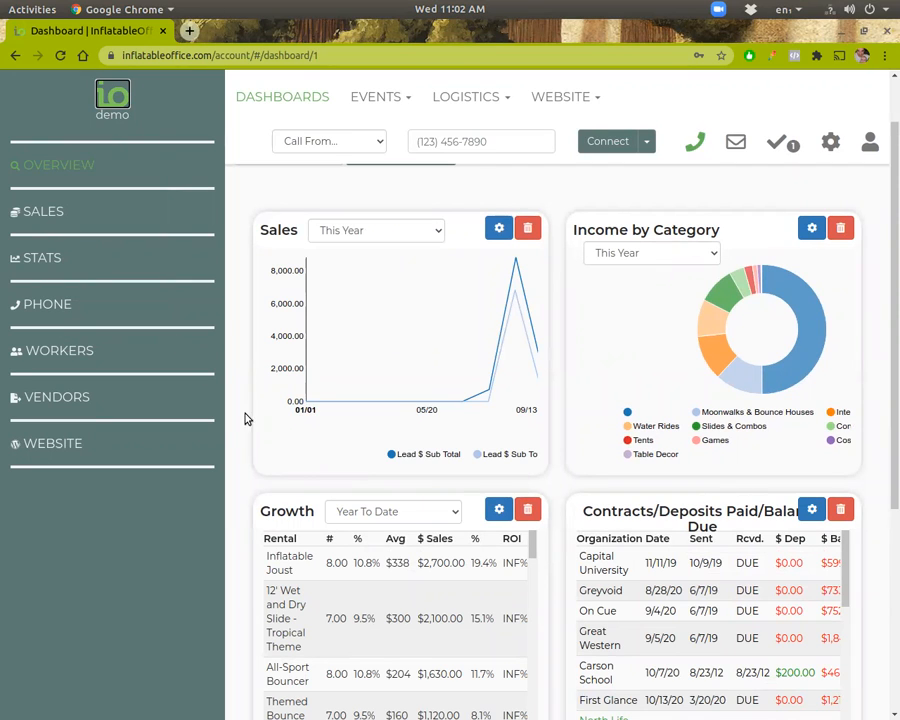
mouse_move(404, 540)
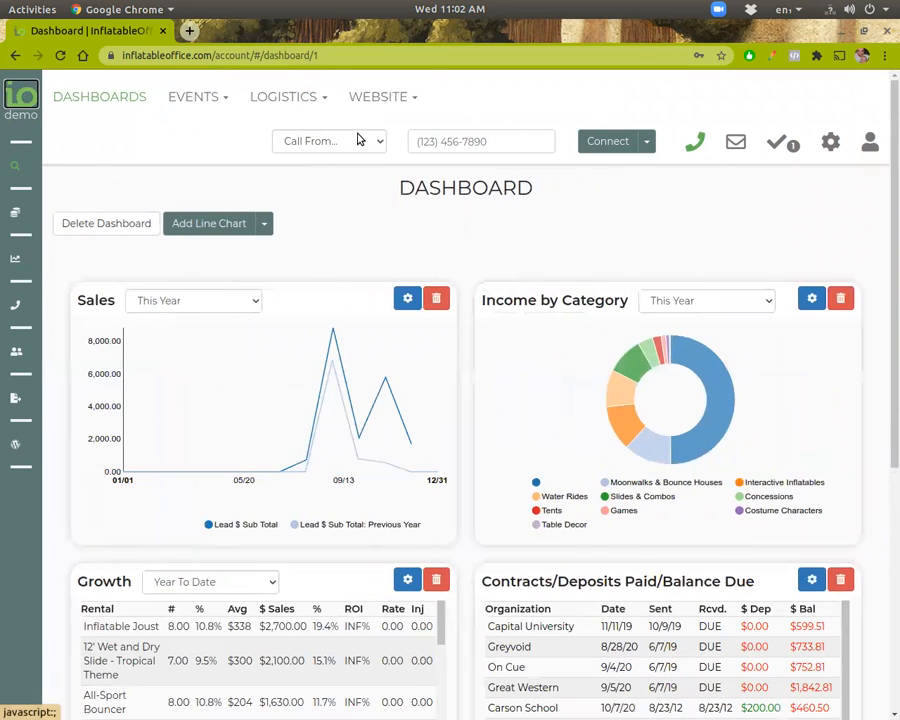
mouse_move(192, 96)
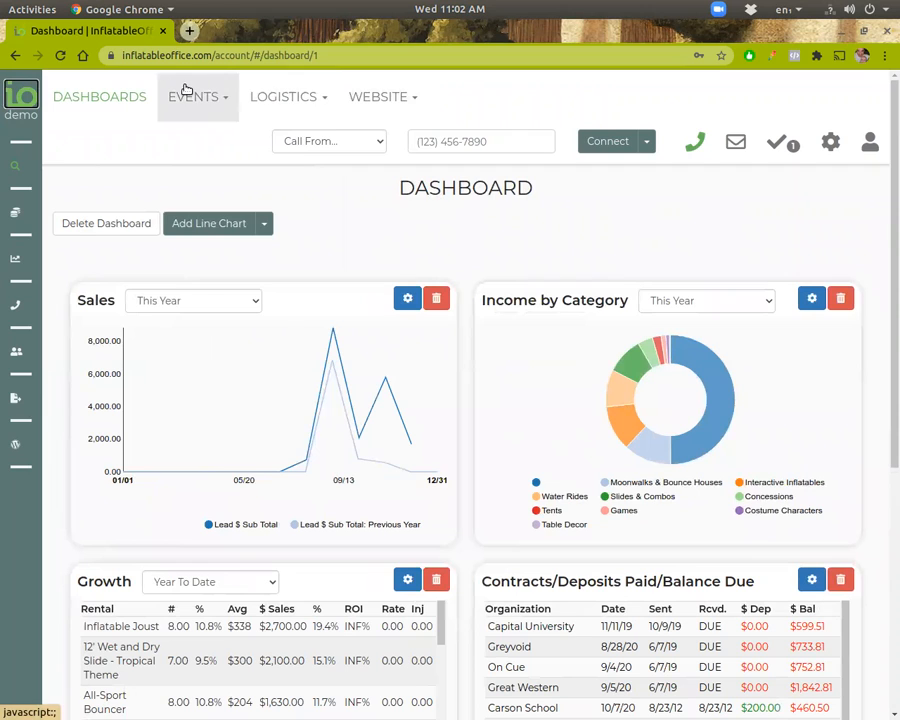
Reopen the Bill Winters event from Leads/Events and start an email to the customer.
left_click(192, 96)
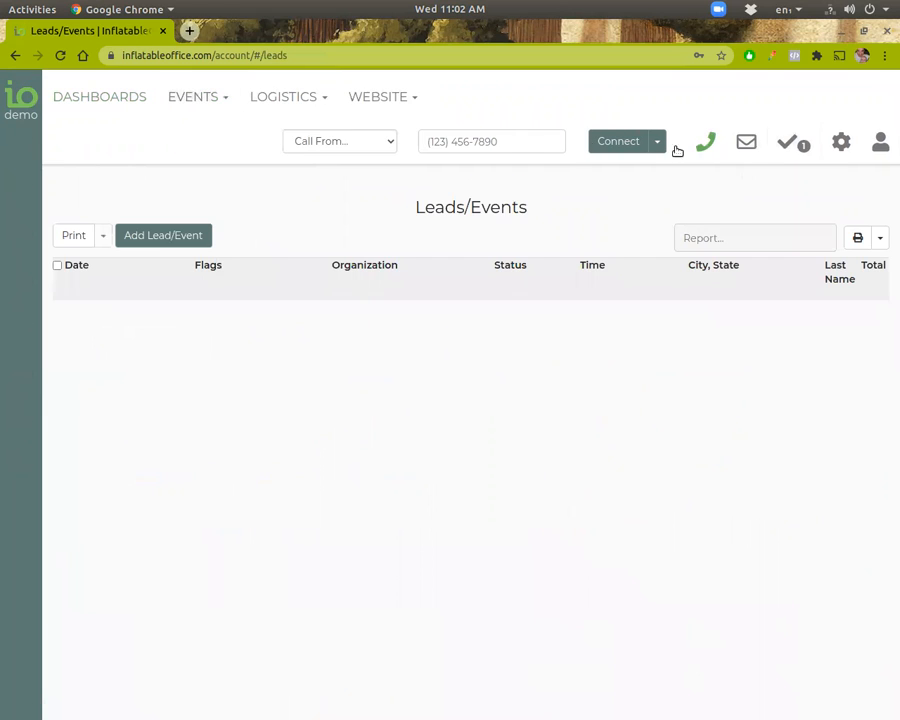
mouse_move(704, 142)
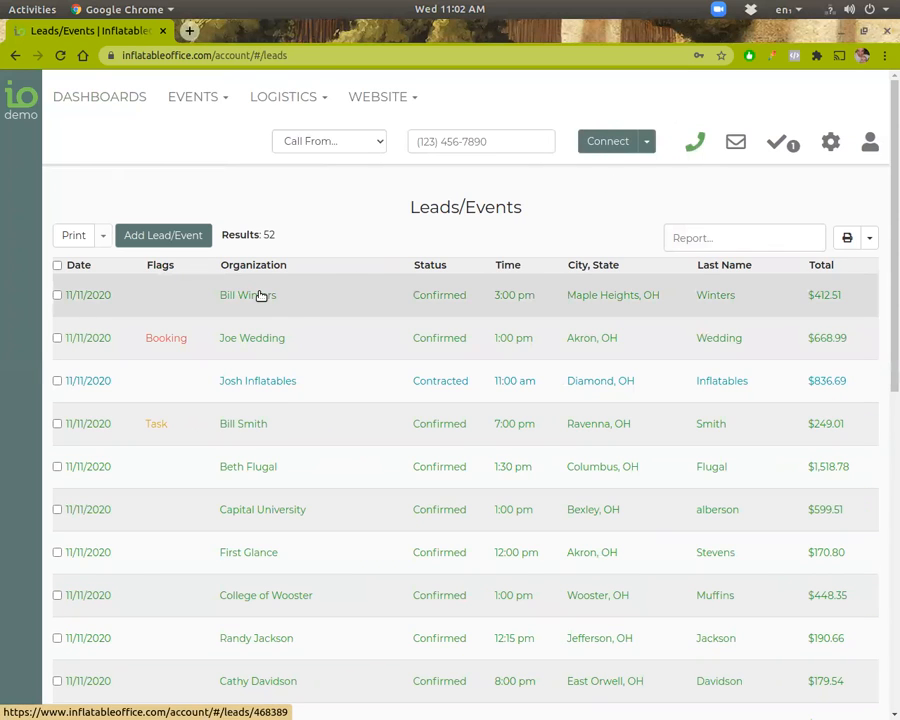
left_click(248, 296)
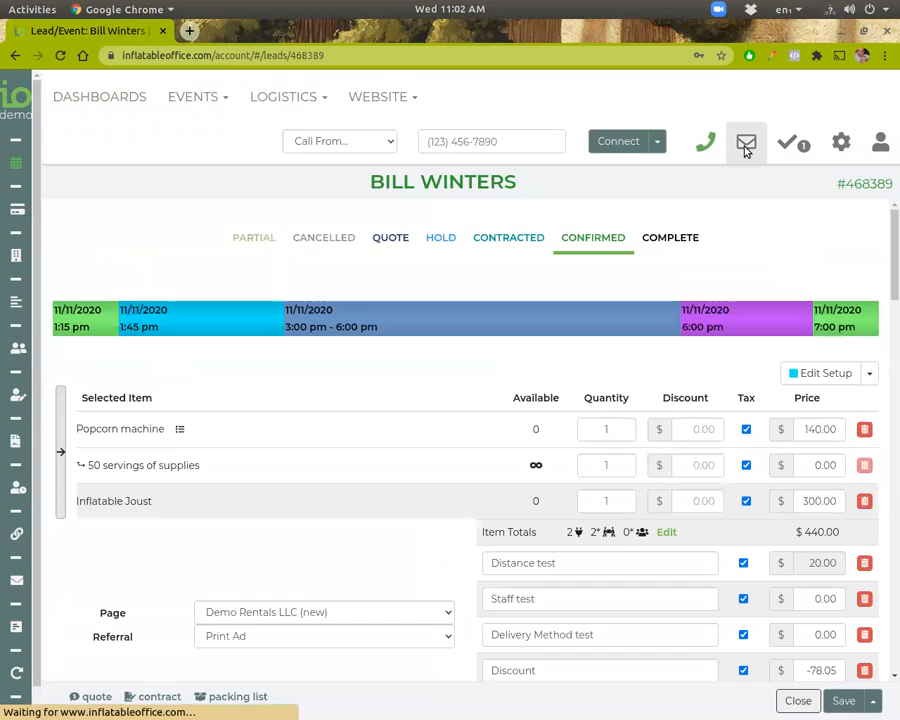
left_click(746, 142)
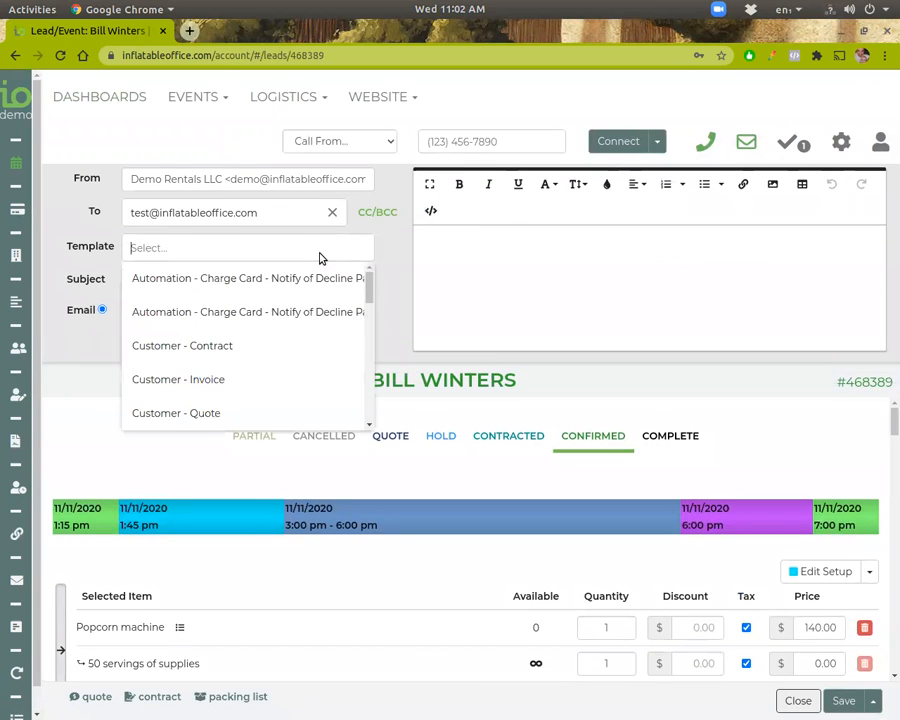
scroll("down", 3)
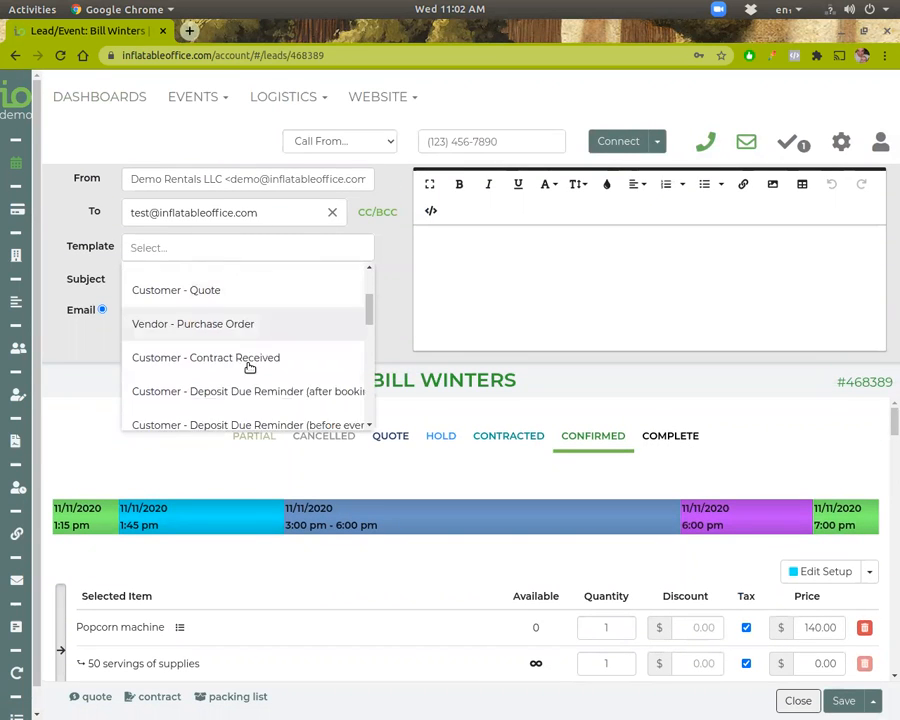
Browse the available email templates, then close the email composer unsent.
left_click(840, 140)
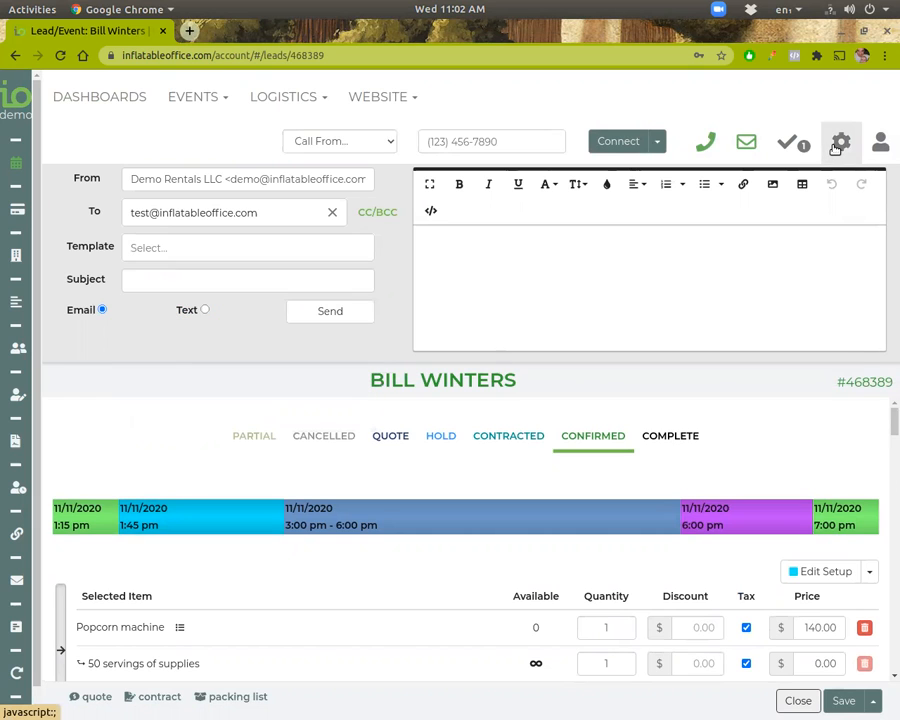
left_click(840, 140)
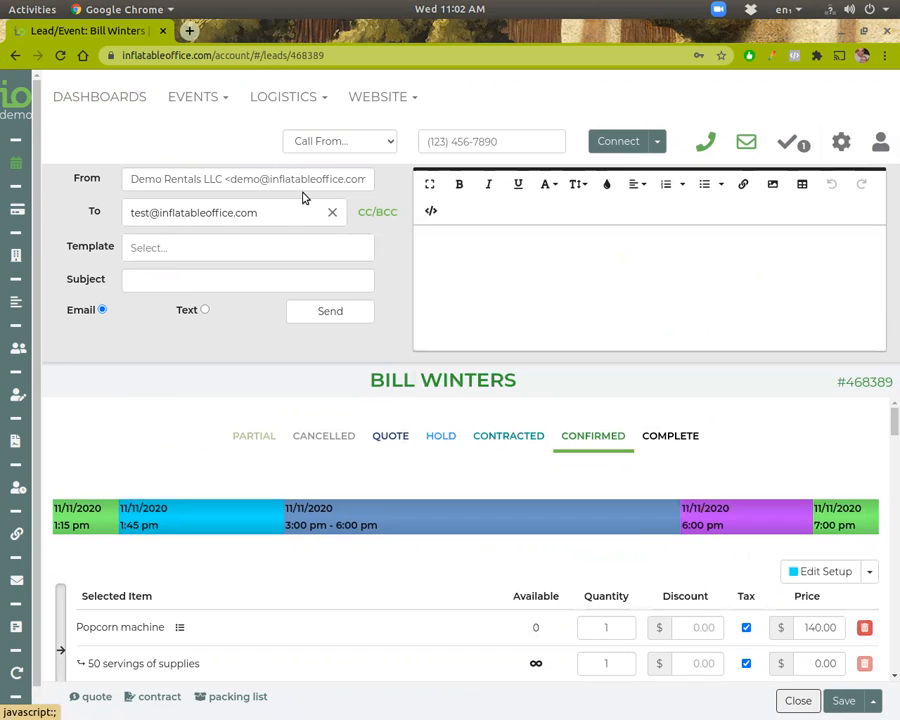
left_click(248, 248)
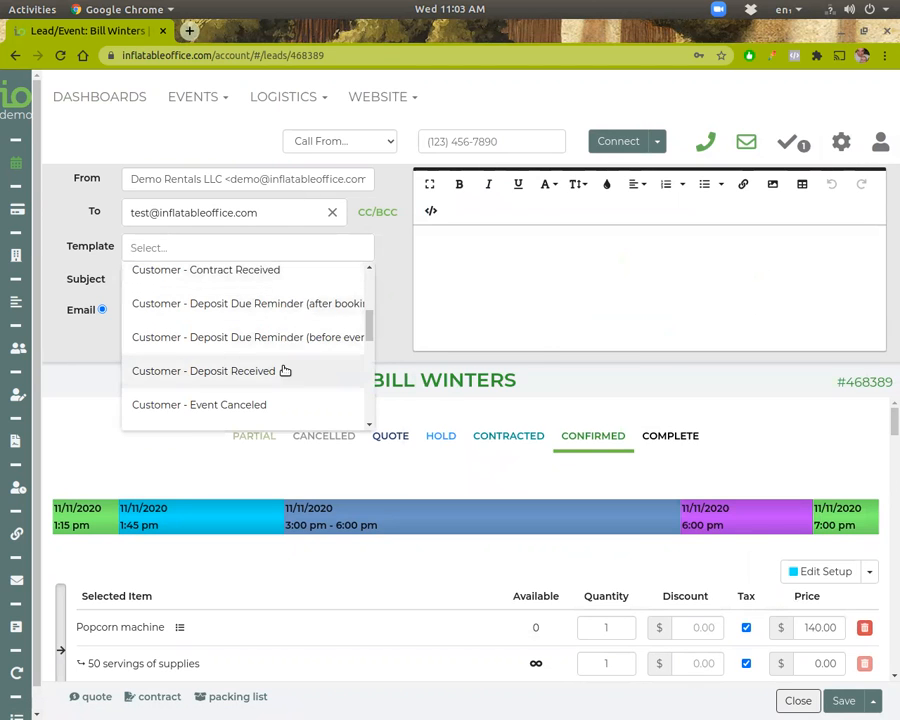
left_click(212, 370)
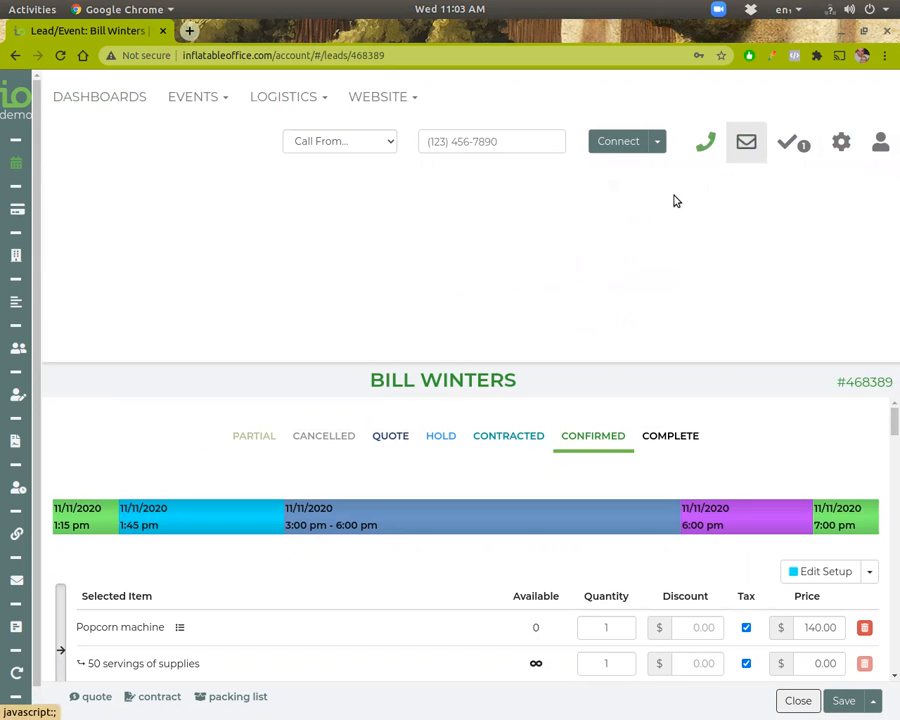
scroll("down", 3)
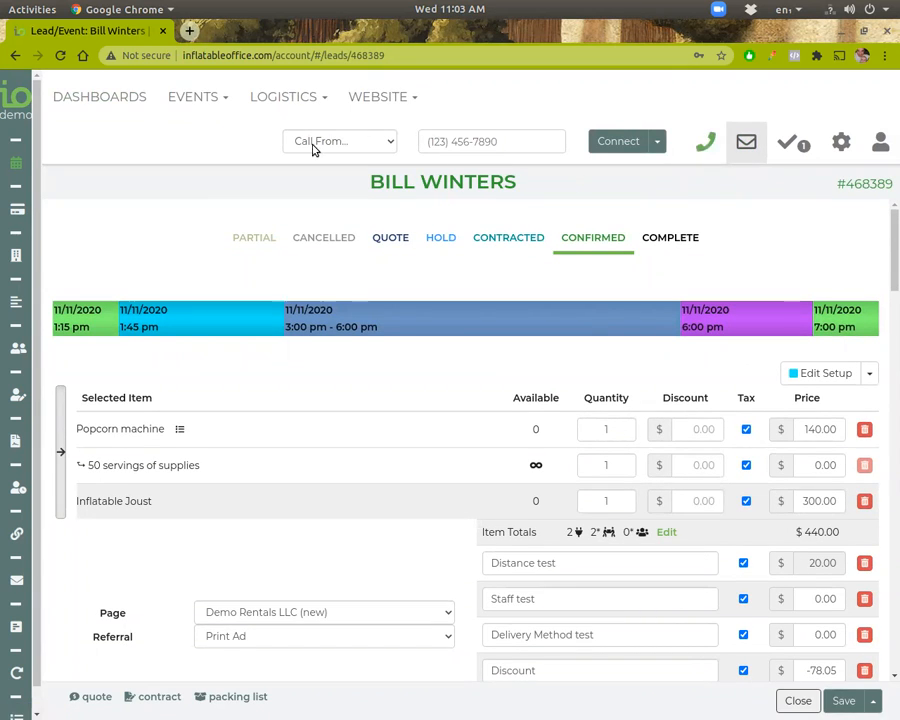
mouse_move(704, 140)
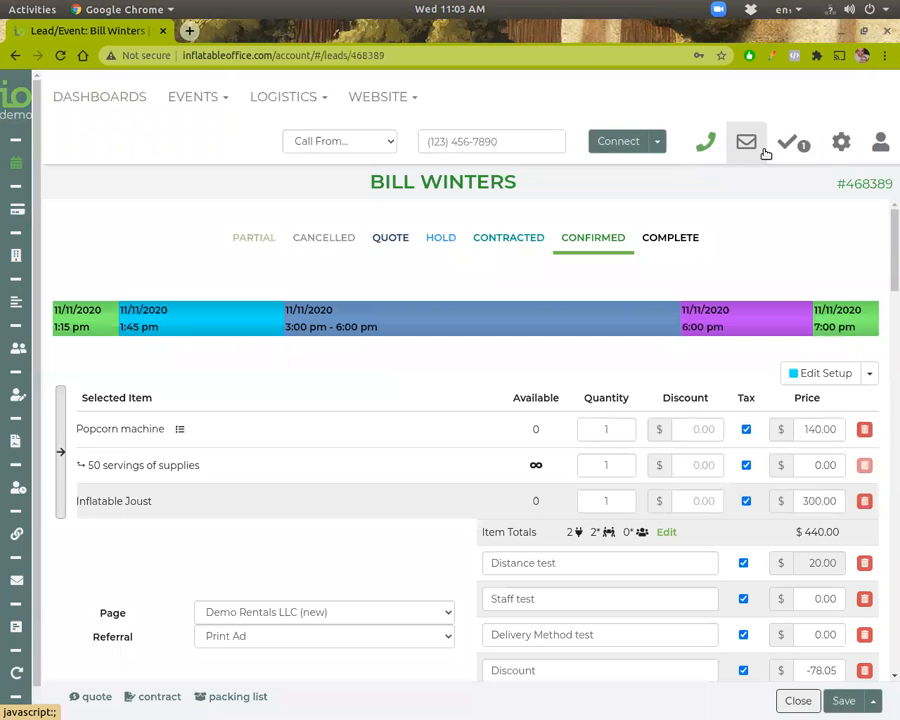
left_click(788, 140)
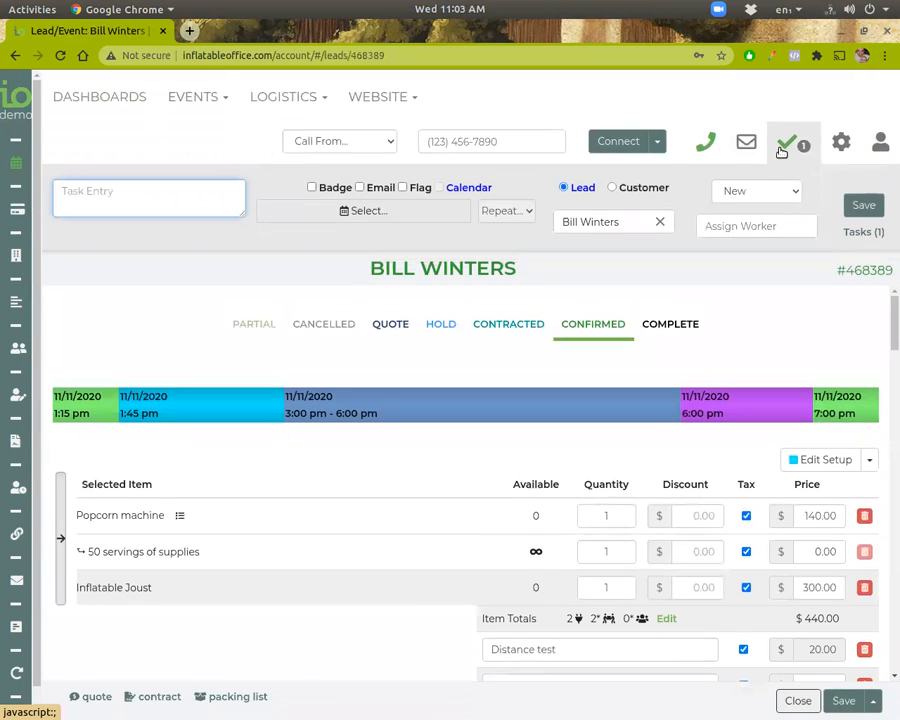
mouse_move(364, 164)
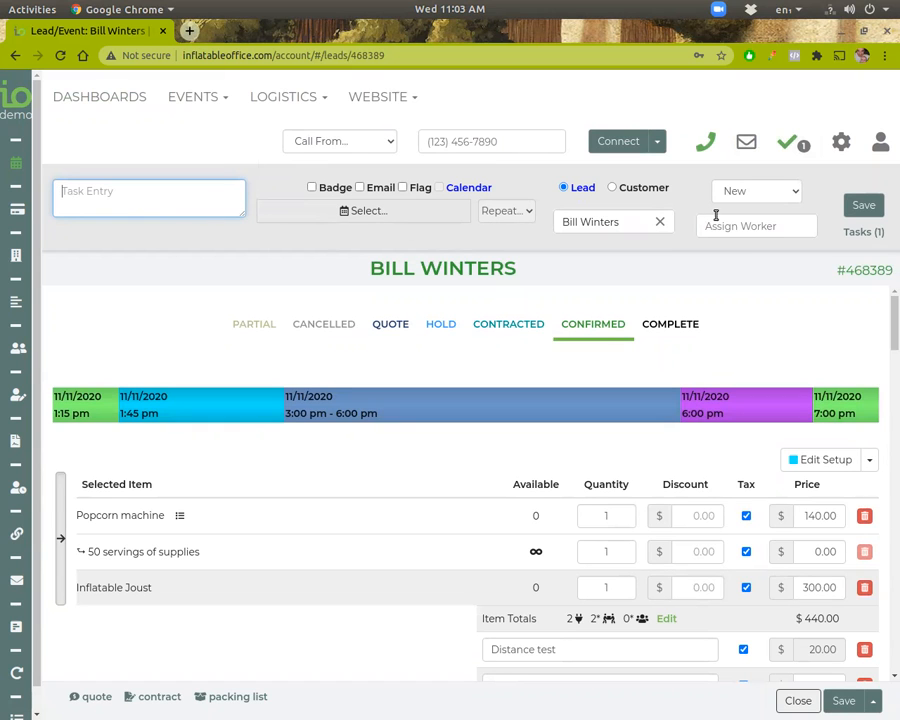
left_click(704, 140)
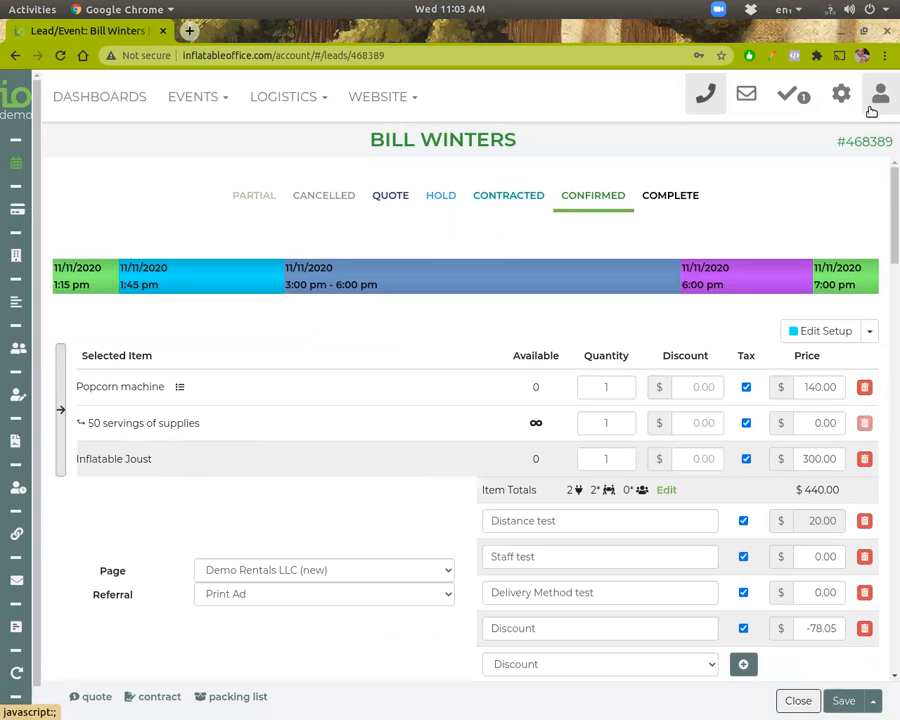
left_click(840, 94)
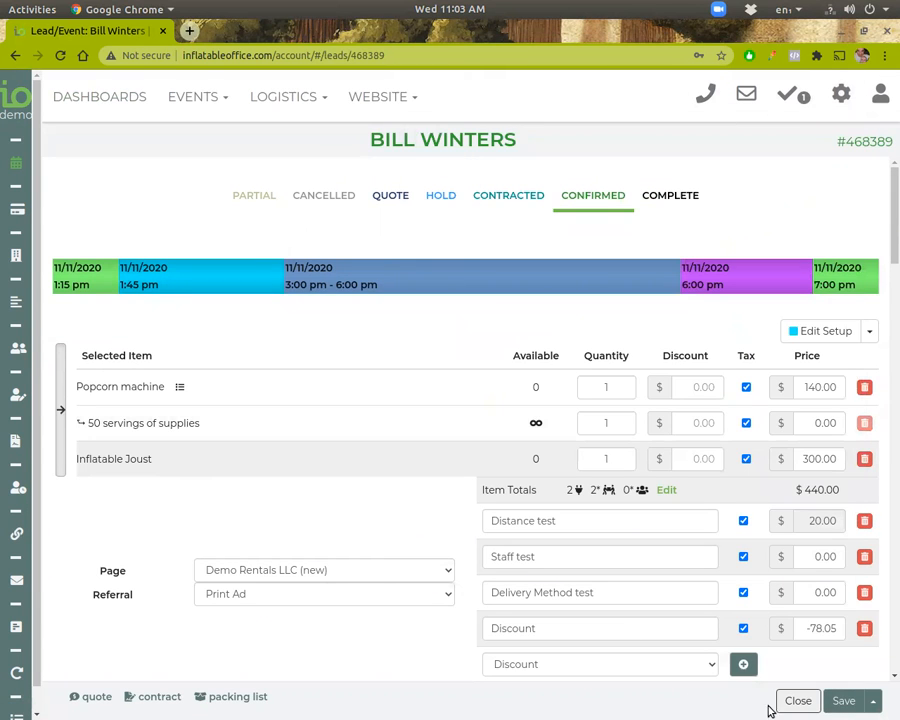
left_click(284, 96)
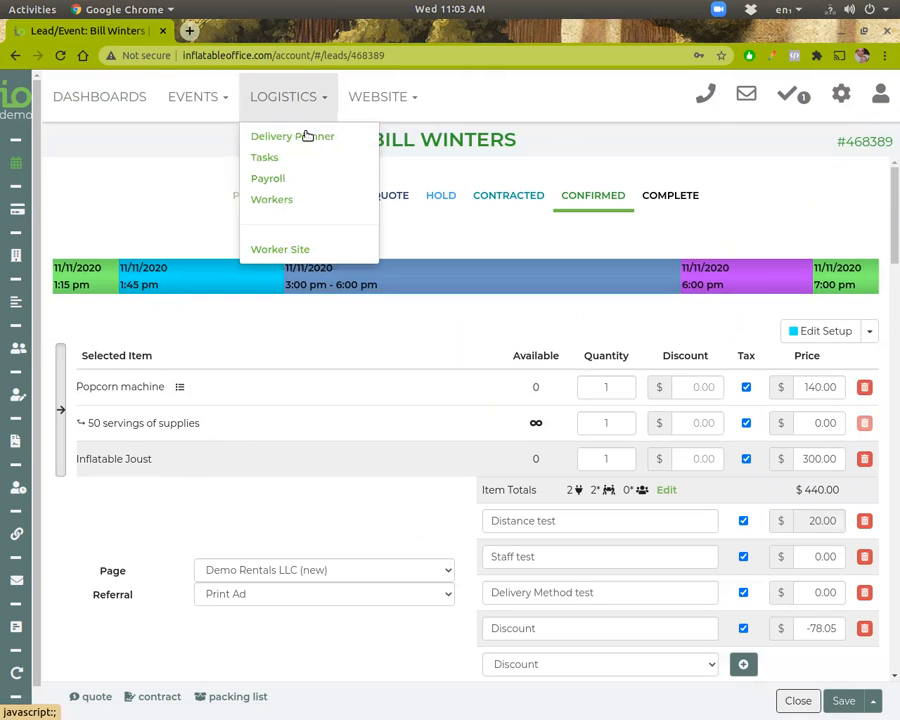
mouse_move(272, 200)
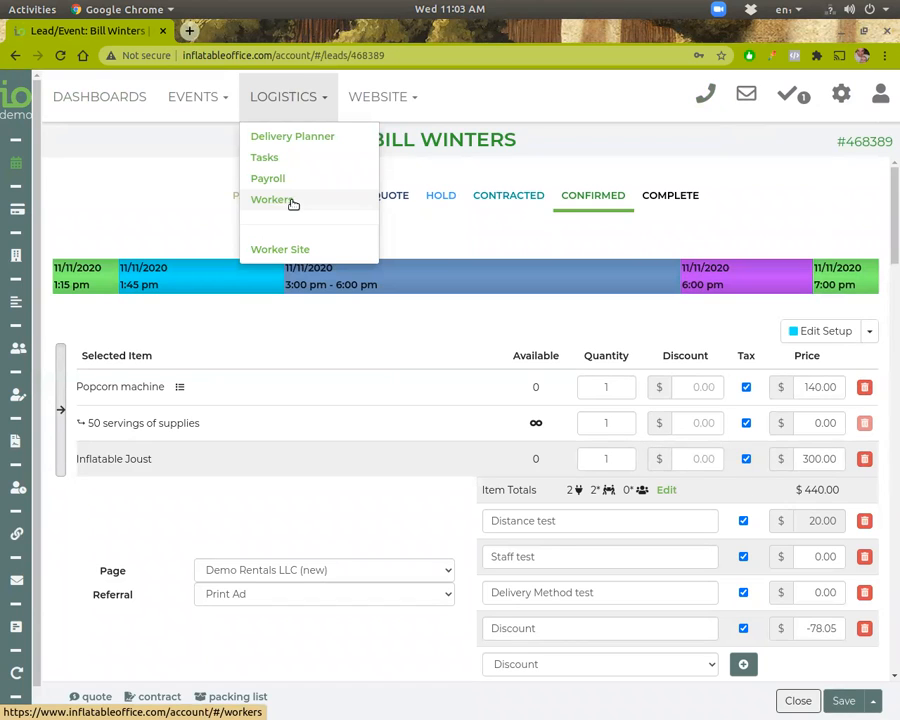
mouse_move(292, 136)
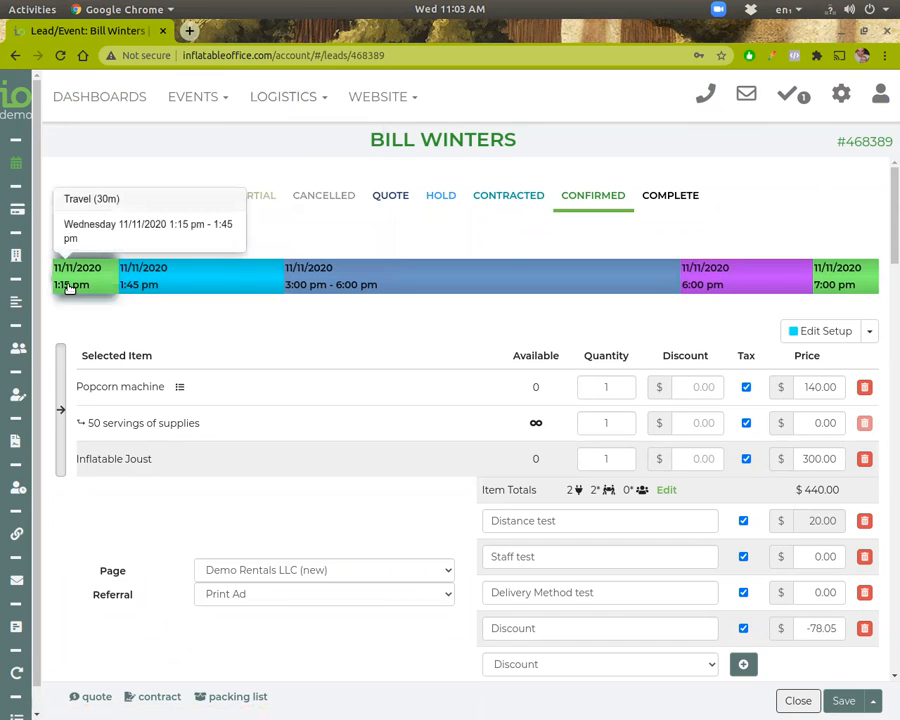
mouse_move(330, 276)
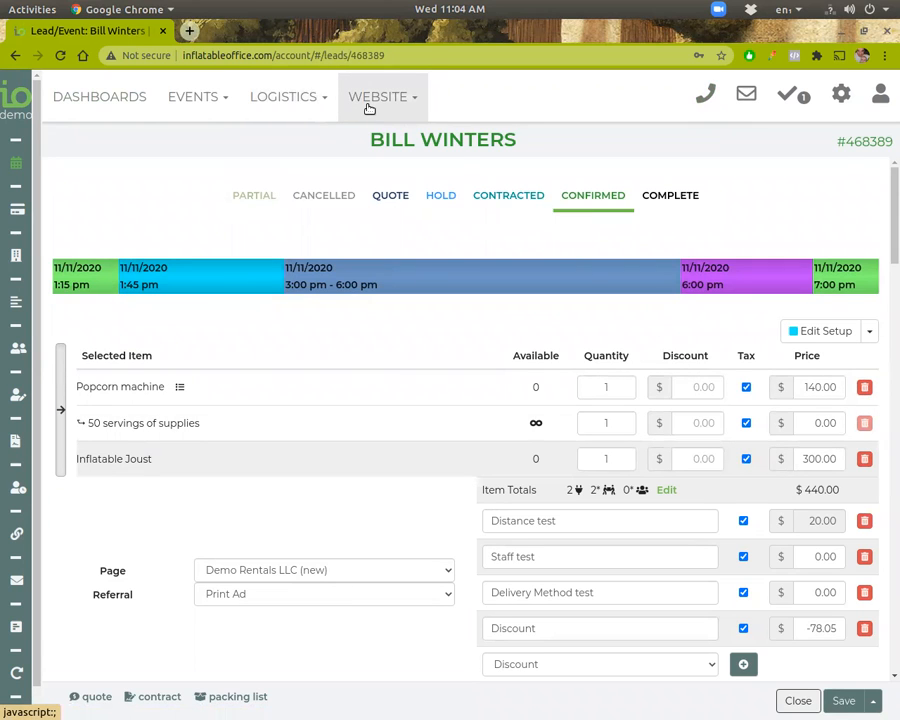
Open the public Demo Rentals website from the Website links menu.
left_click(378, 96)
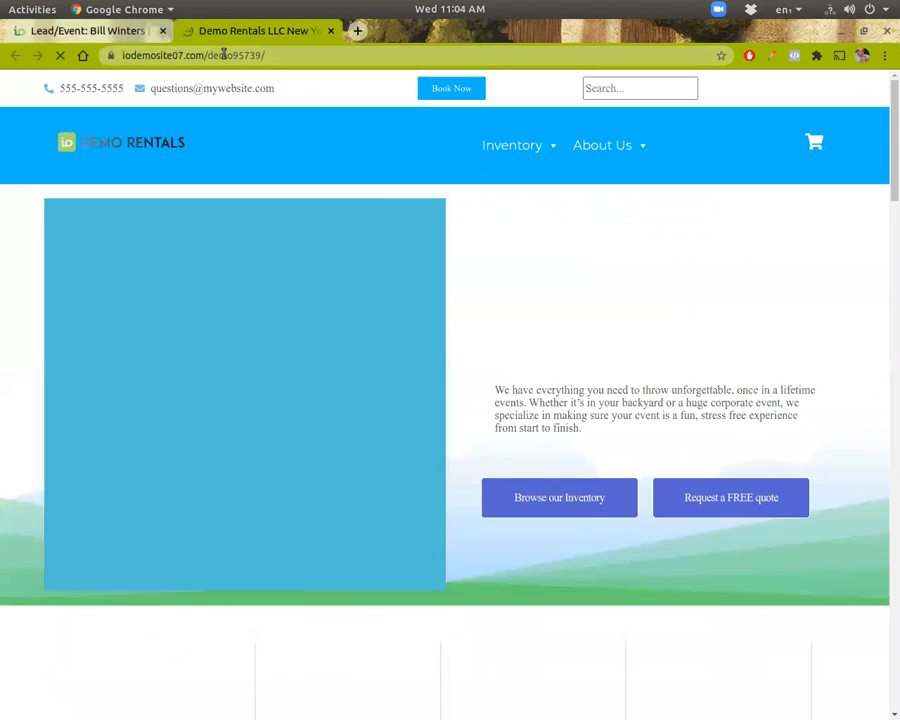
left_click(84, 32)
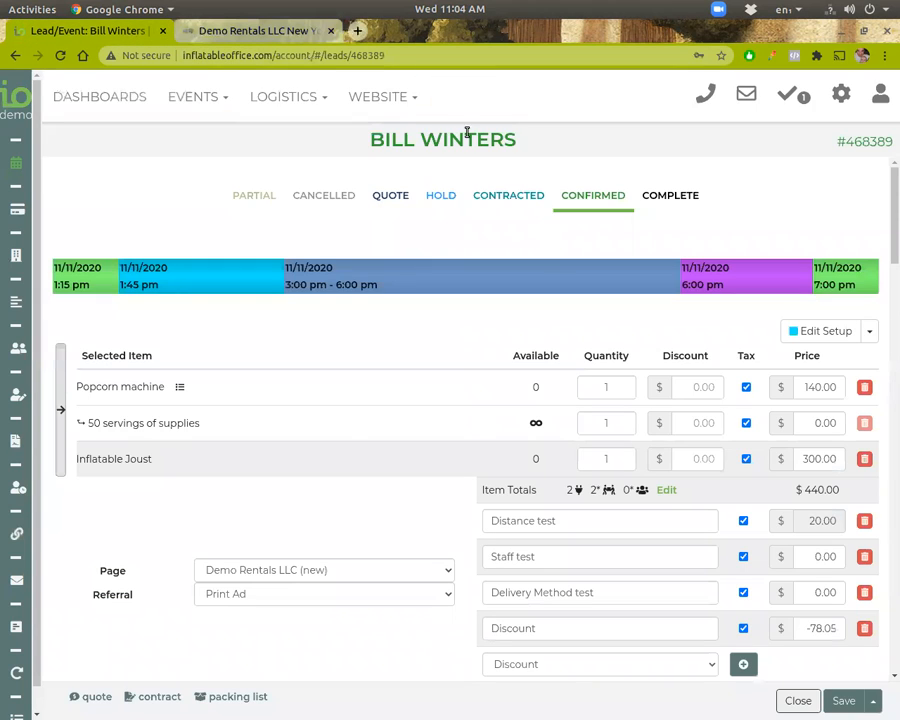
left_click(380, 96)
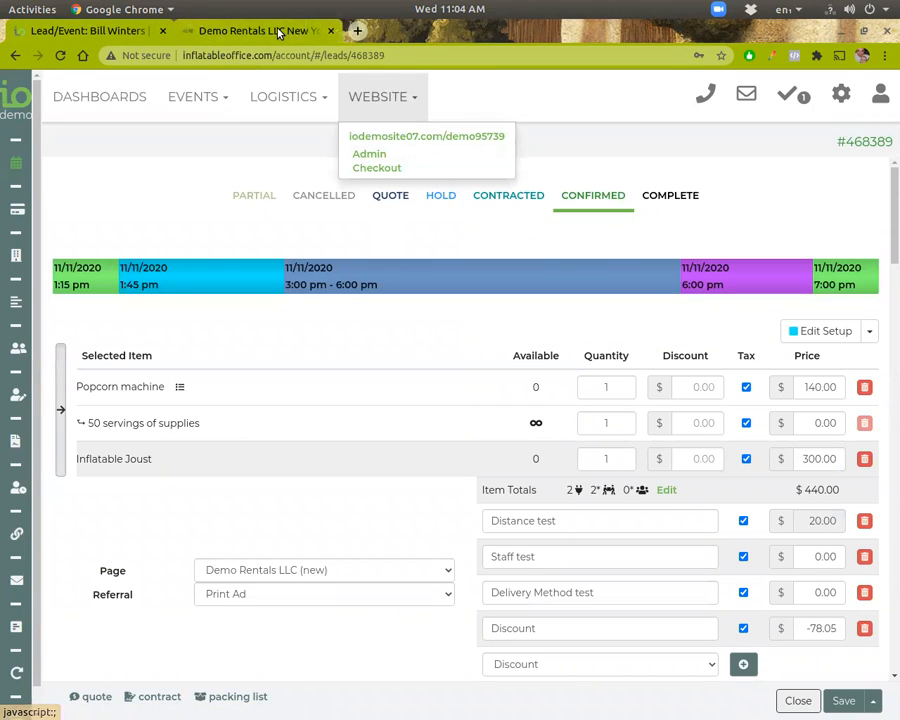
left_click(428, 136)
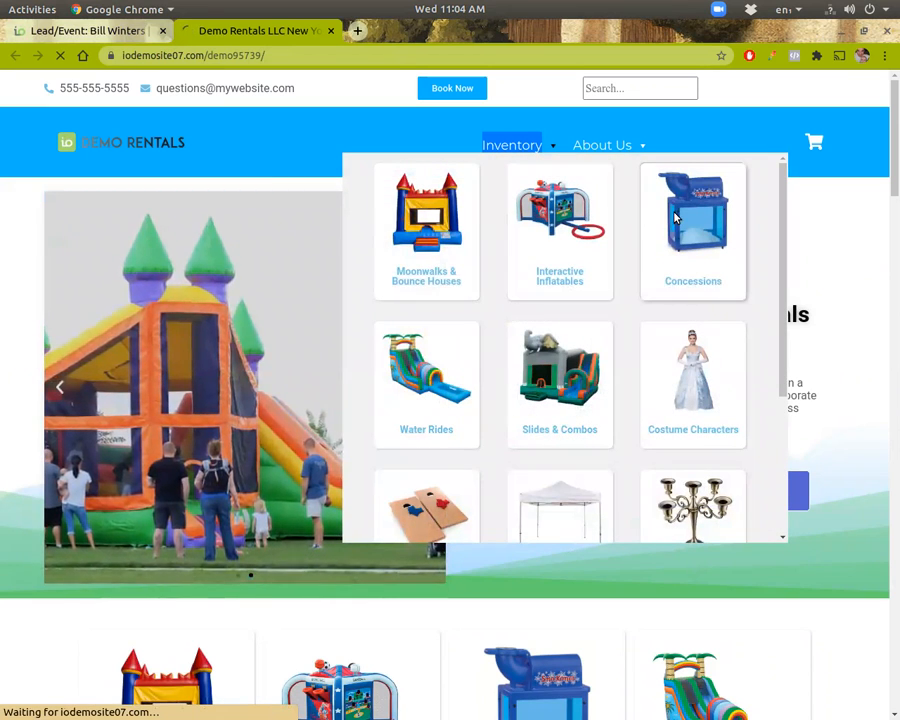
Add the Popcorn machine from Concessions to the cart for a $440.00 subtotal.
left_click(692, 224)
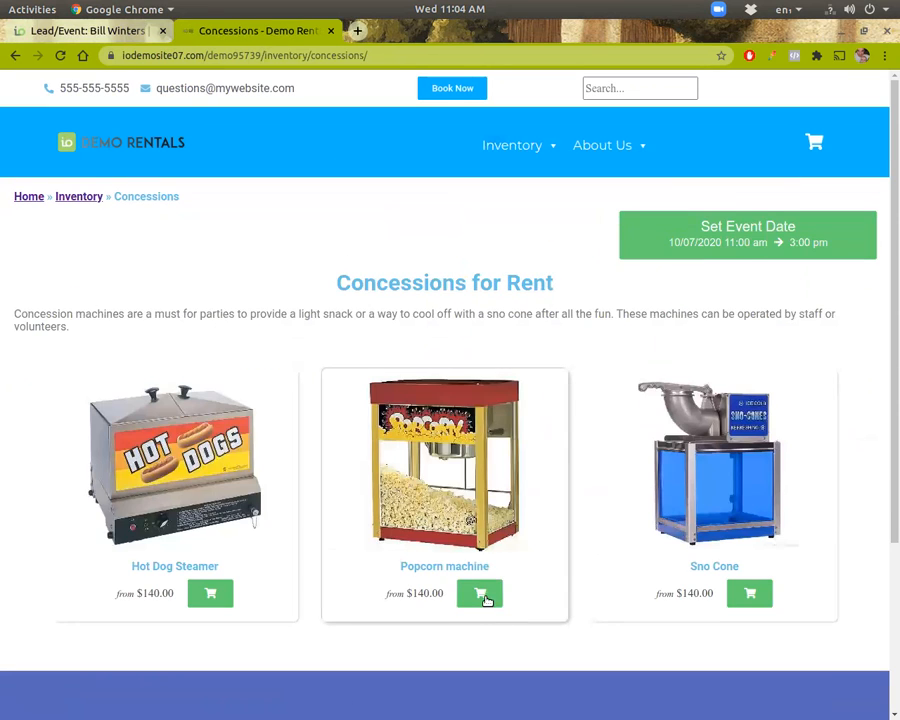
left_click(480, 592)
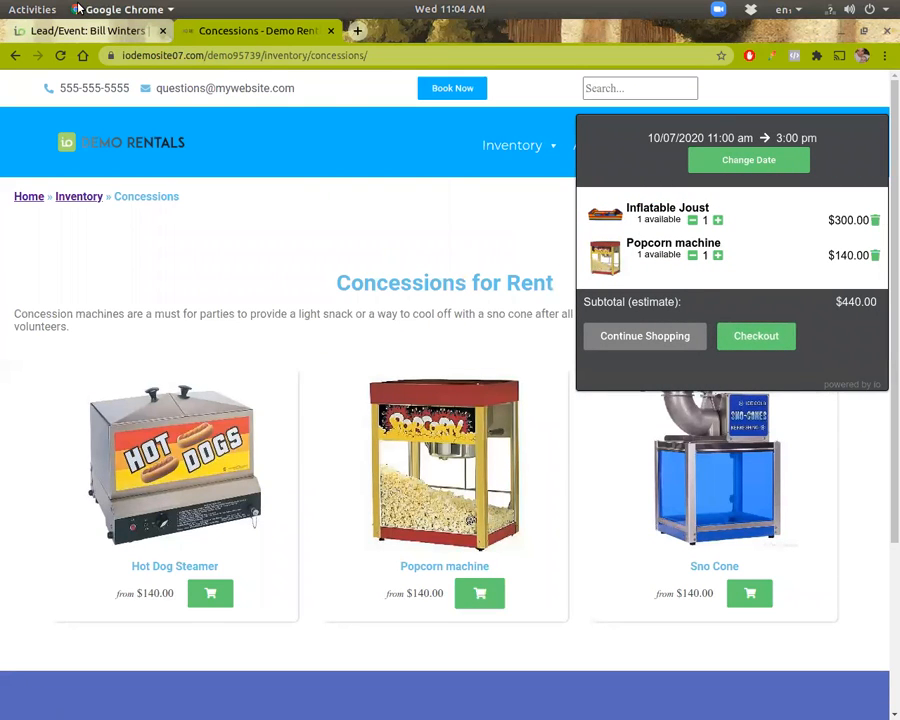
left_click(84, 30)
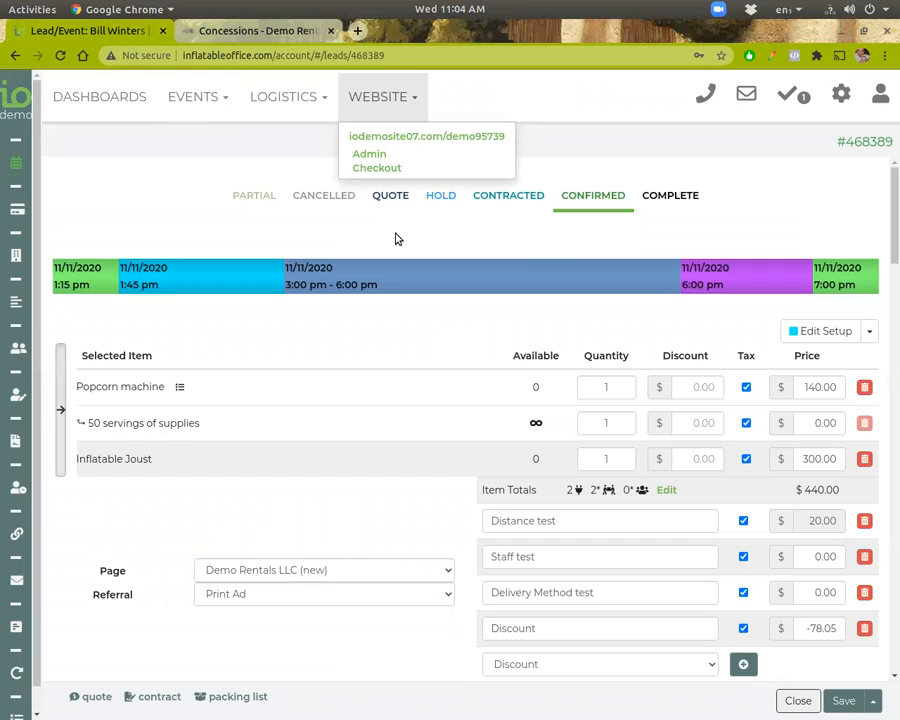